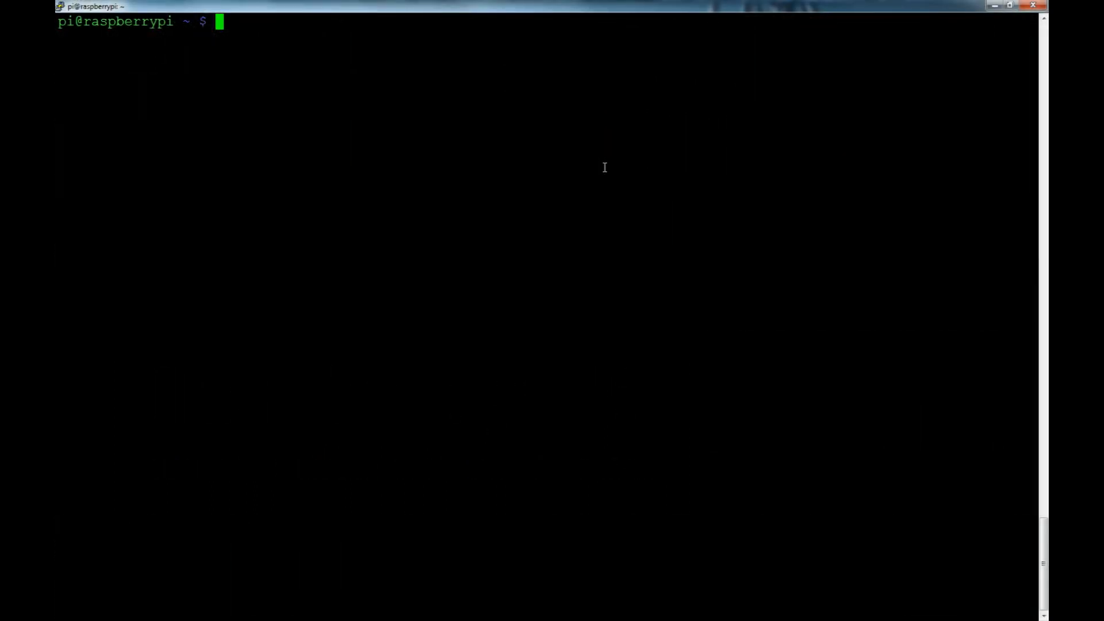
{"action": "mouse_move", "coordinate": [655, 205]}
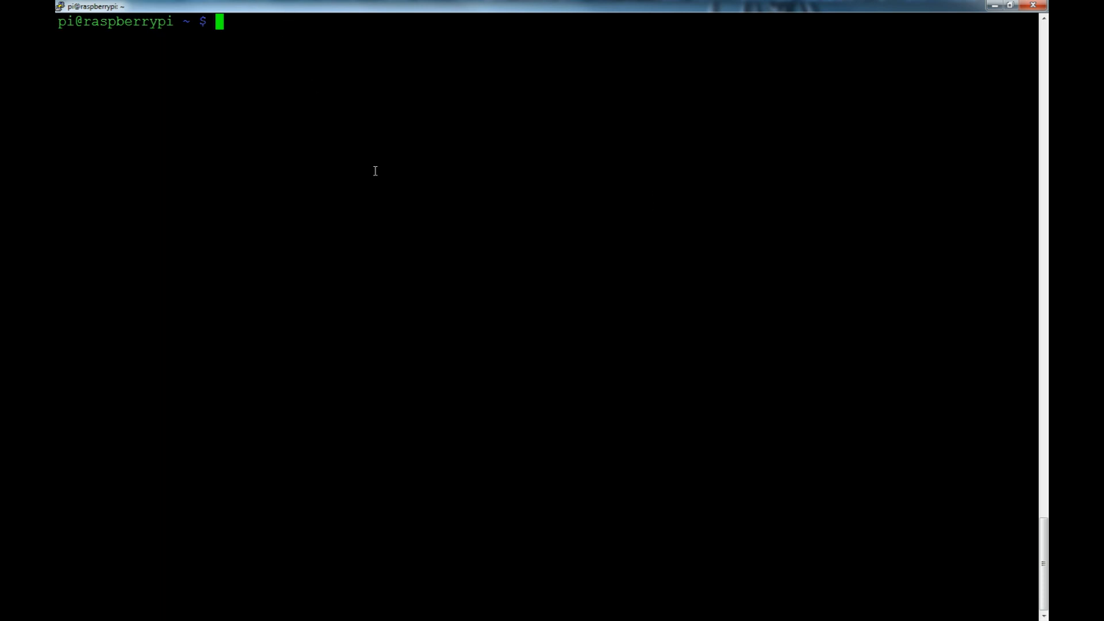
{"action": "mouse_move", "coordinate": [406, 158]}
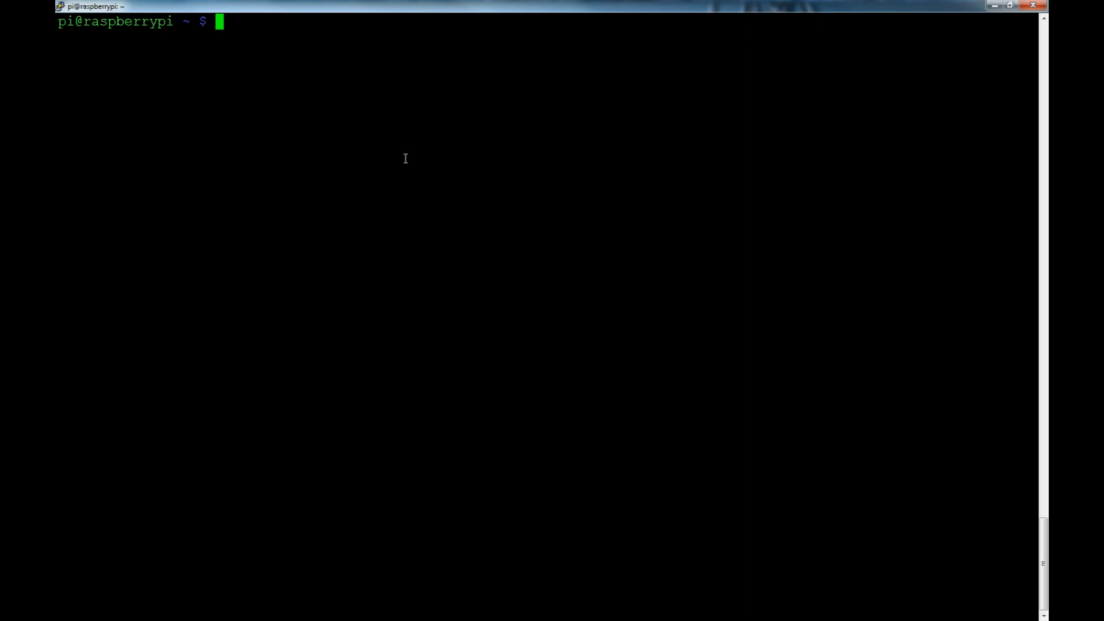
Step: Become root with 'sudo su root' and move into /root/.weaved/core
{"action": "type", "text": "su"}
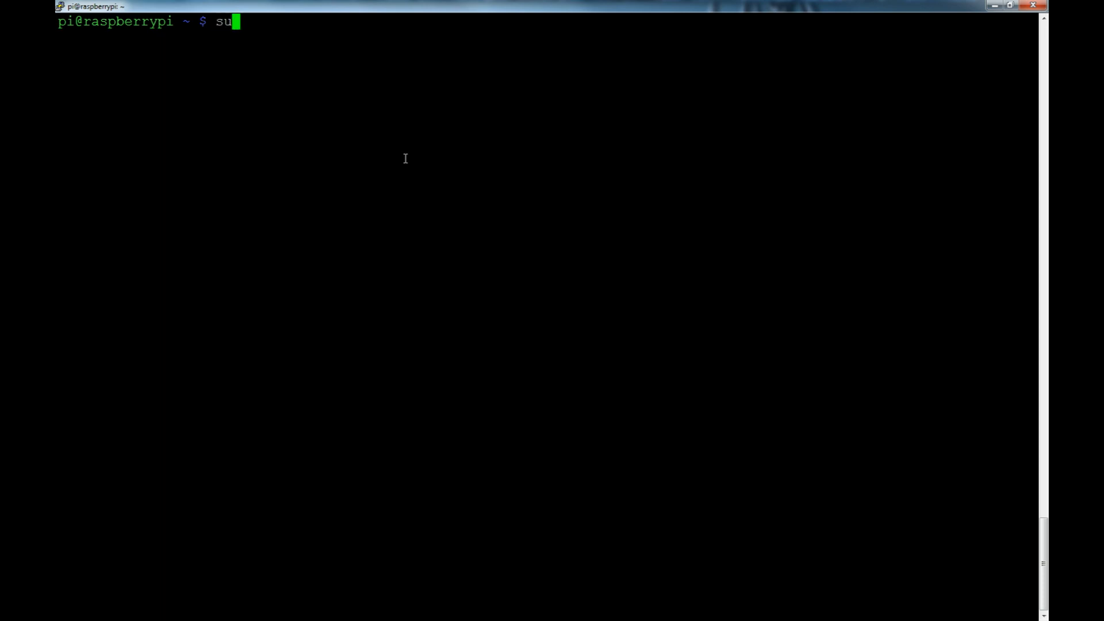
{"action": "type", "text": "do"}
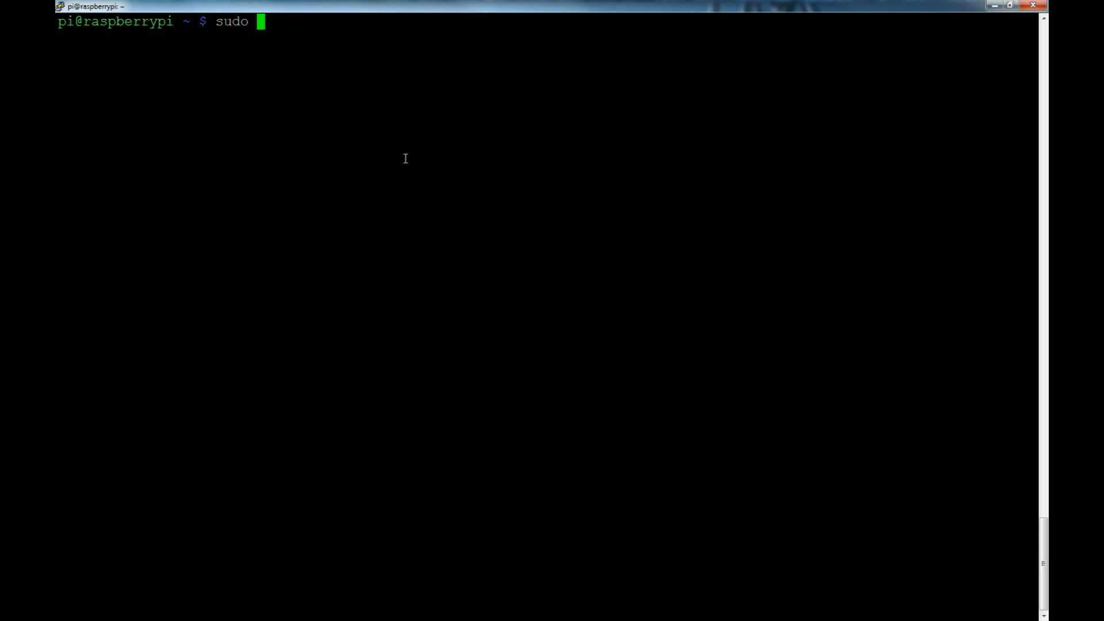
{"action": "type", "text": "su"}
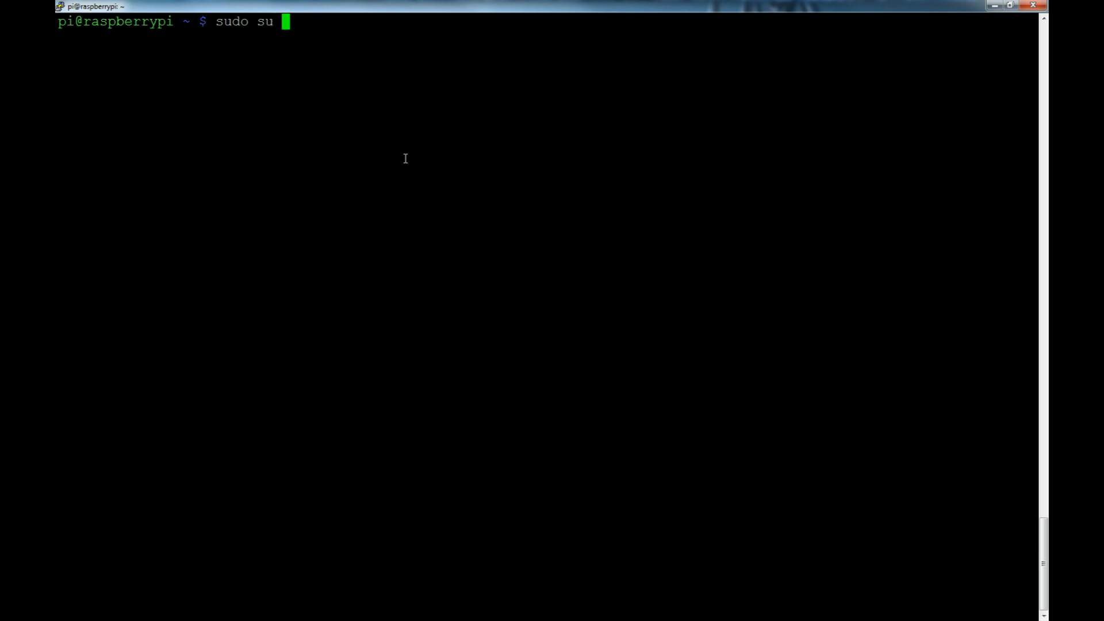
{"action": "type", "text": "root"}
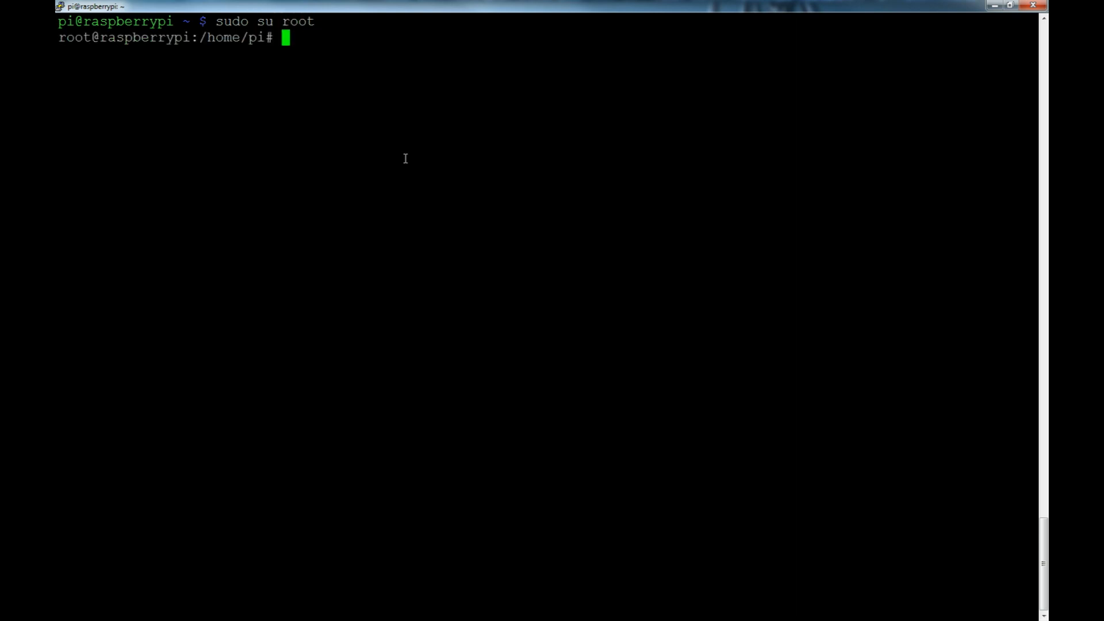
{"action": "type", "text": "cd /root/"}
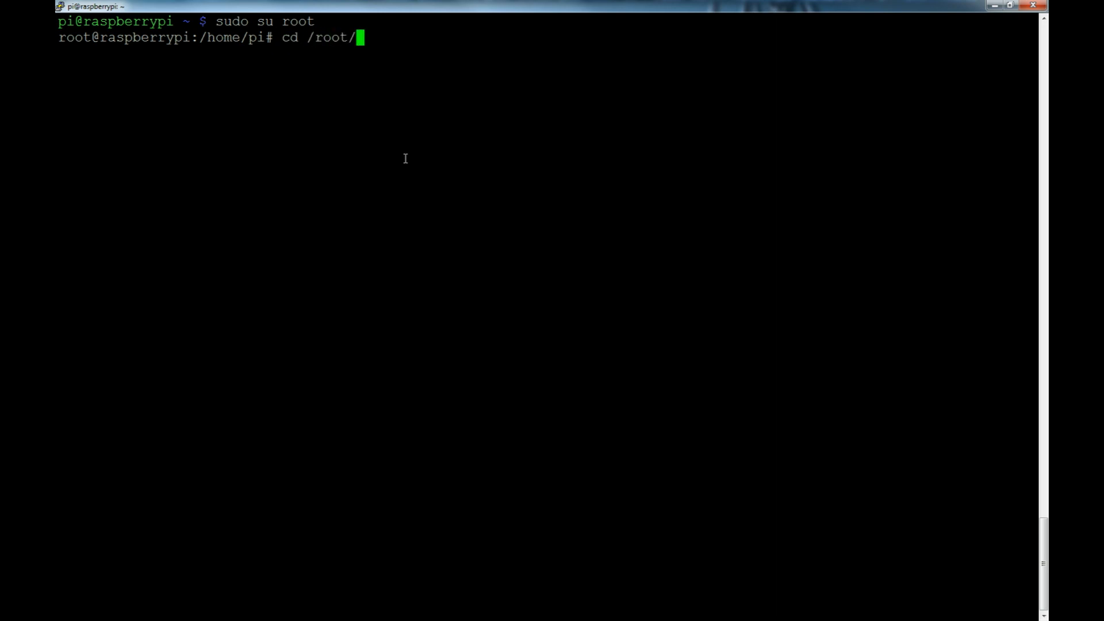
{"action": "type", "text": ".weaved/core/"}
{"action": "type", "text": "ll"}
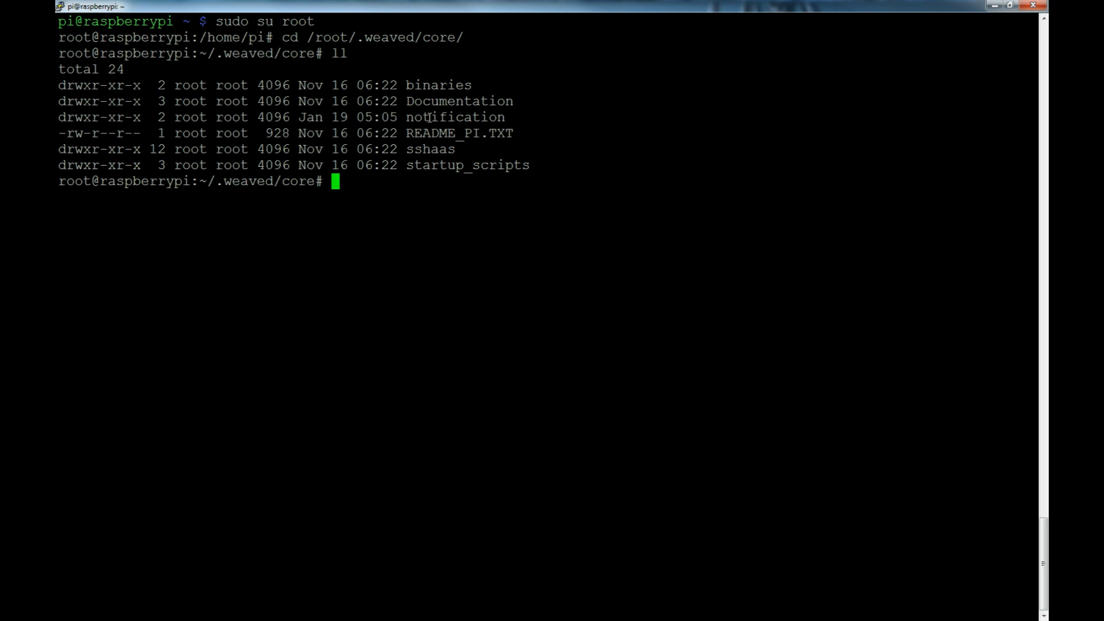
{"action": "type", "text": "vi notification/"}
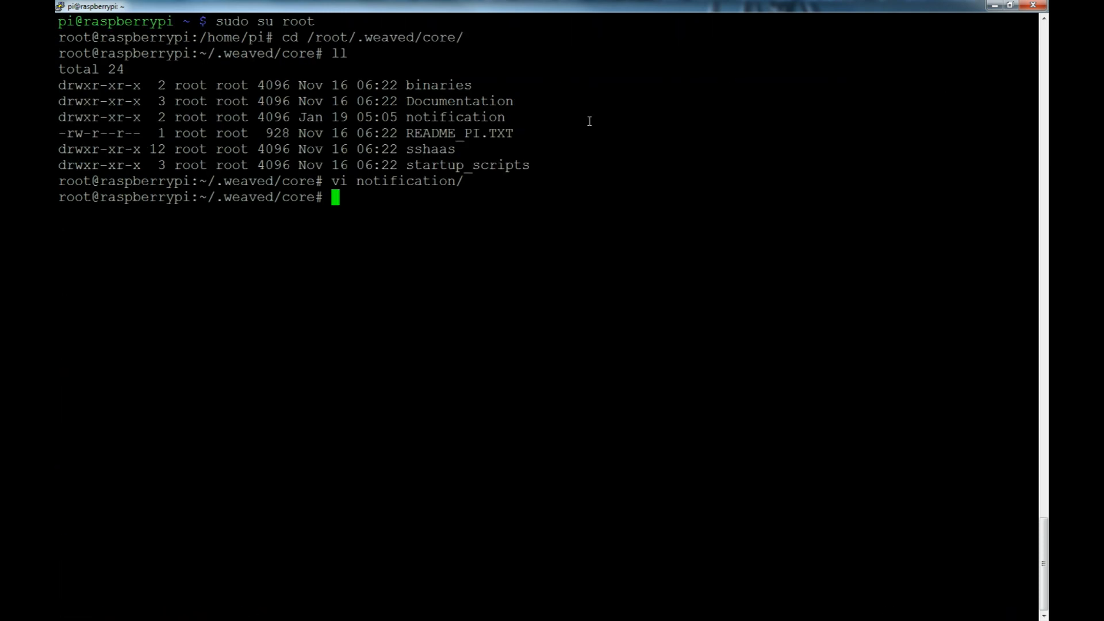
Step: Enter the notification folder and list notify.sh, send_notification.sh and yo
{"action": "type", "text": "cd notification/"}
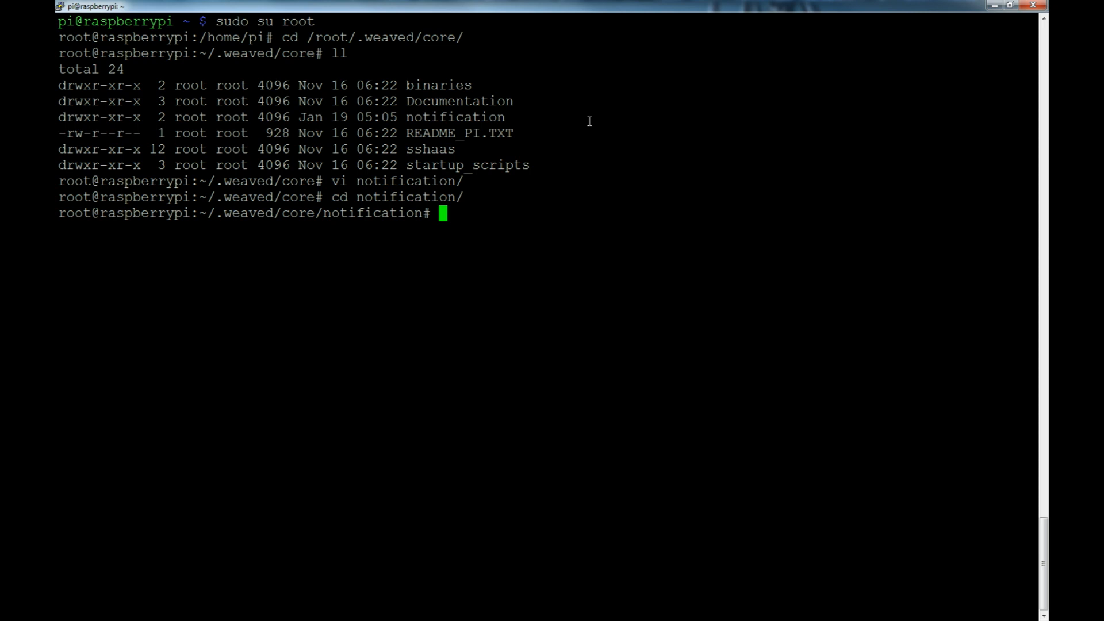
{"action": "type", "text": "ll"}
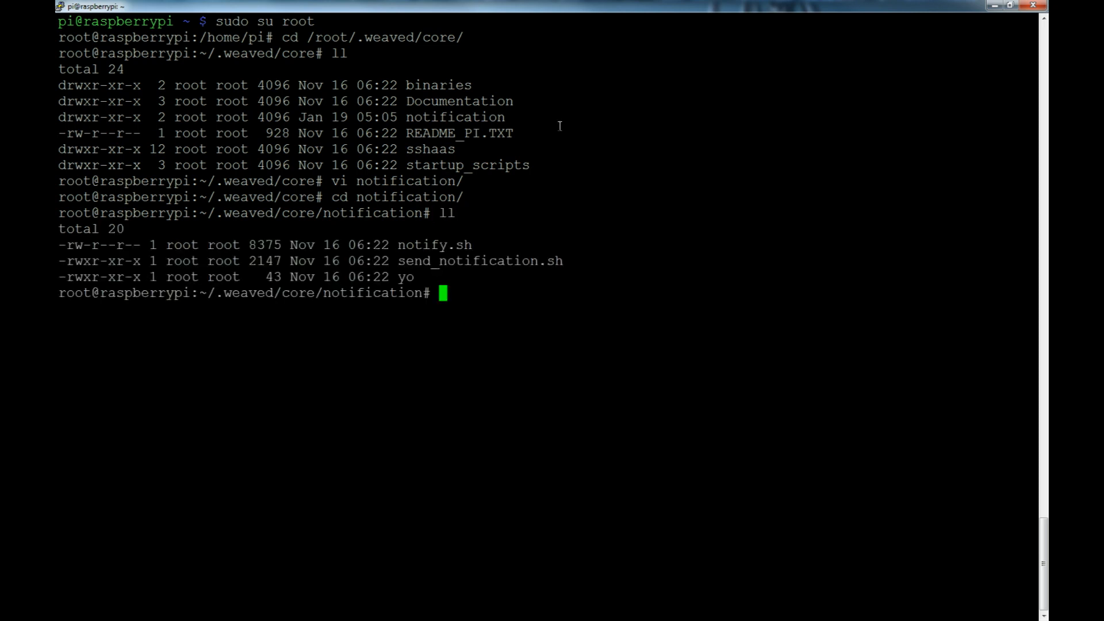
{"action": "double_click", "coordinate": [479, 260]}
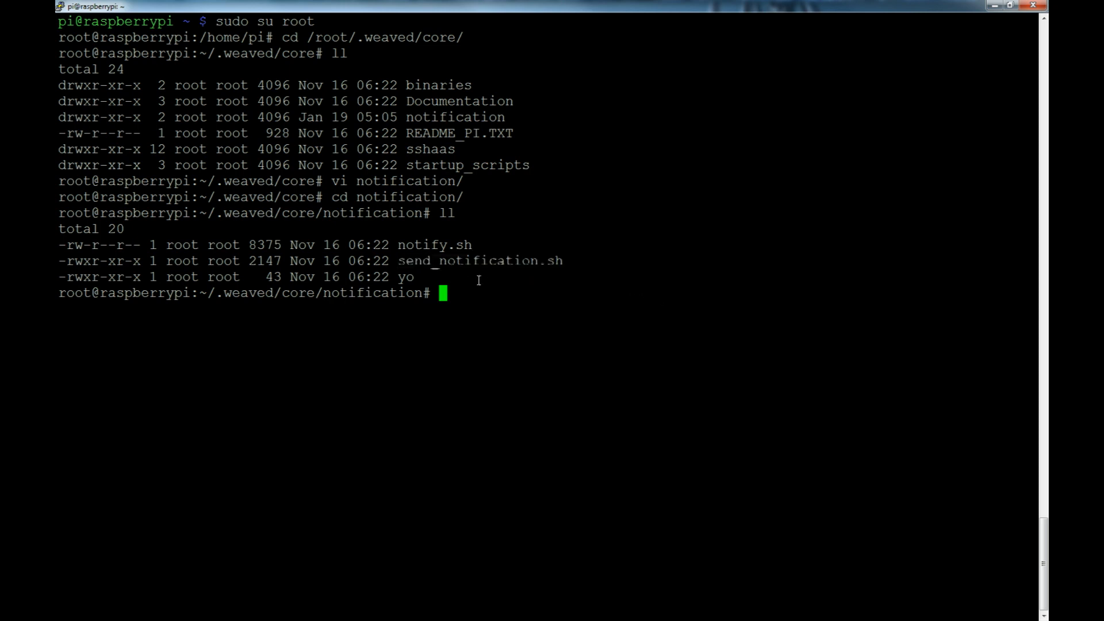
{"action": "double_click", "coordinate": [404, 276]}
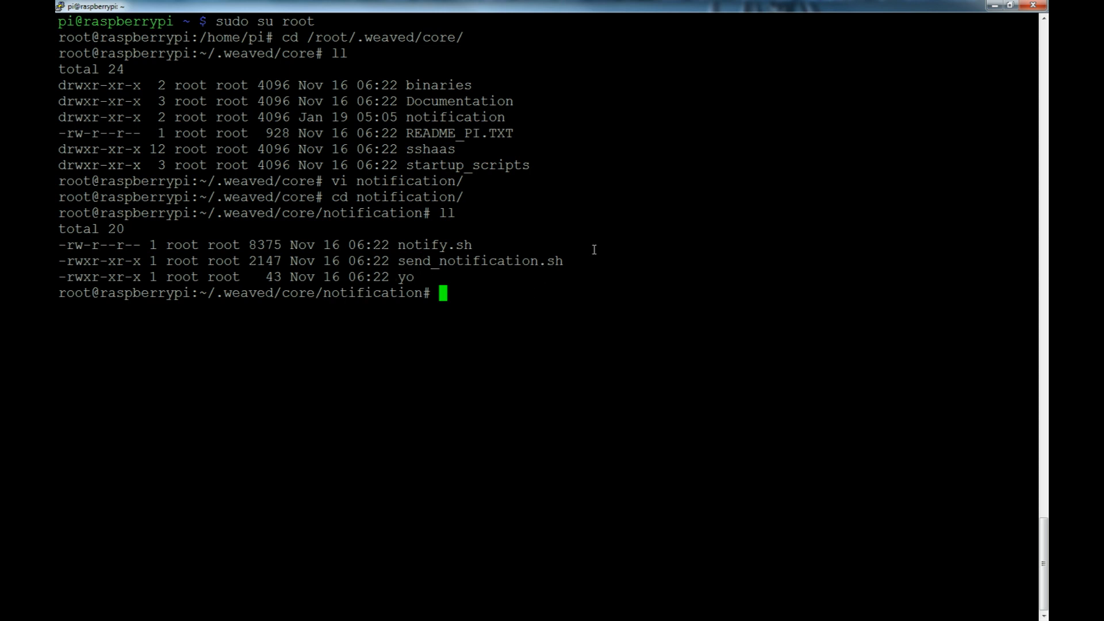
Step: Open the yo script in vim to read its send_notification.sh 0 "Yo!" "ok" line
{"action": "type", "text": "vim"}
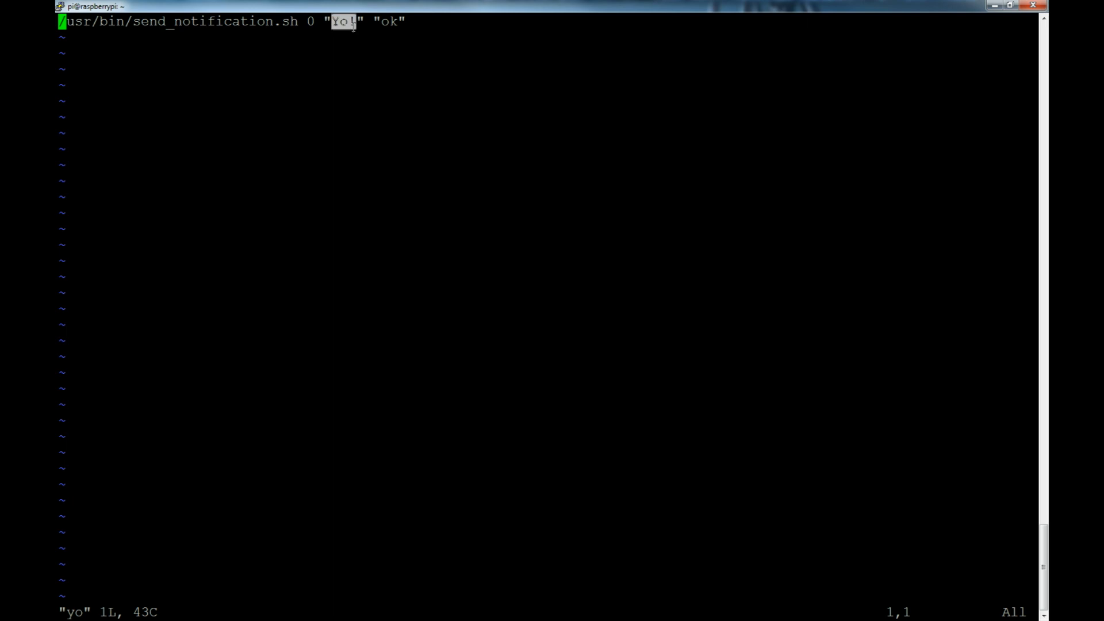
{"action": "mouse_move", "coordinate": [377, 24]}
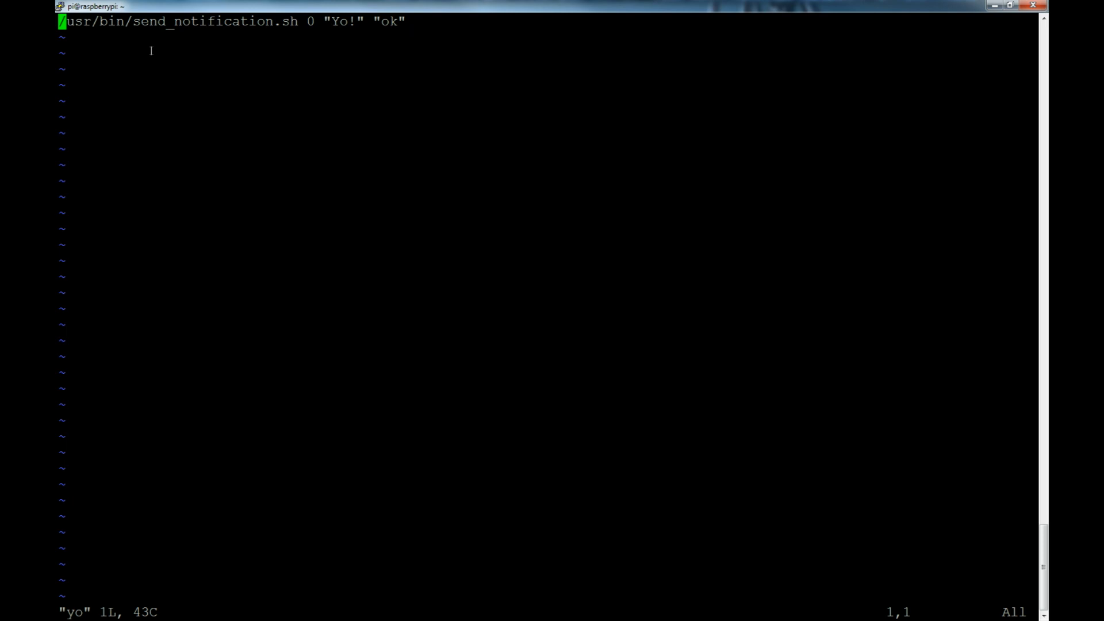
{"action": "mouse_move", "coordinate": [298, 41]}
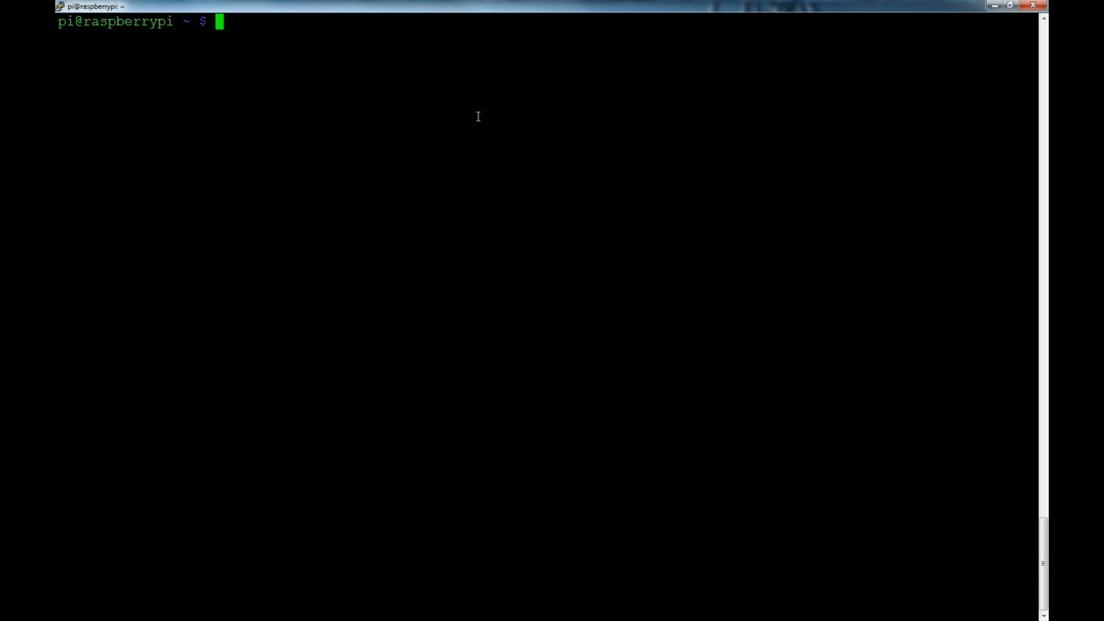
Step: Change to /usr/bin and list send* to show the executable send_notification.sh
{"action": "type", "text": "cd"}
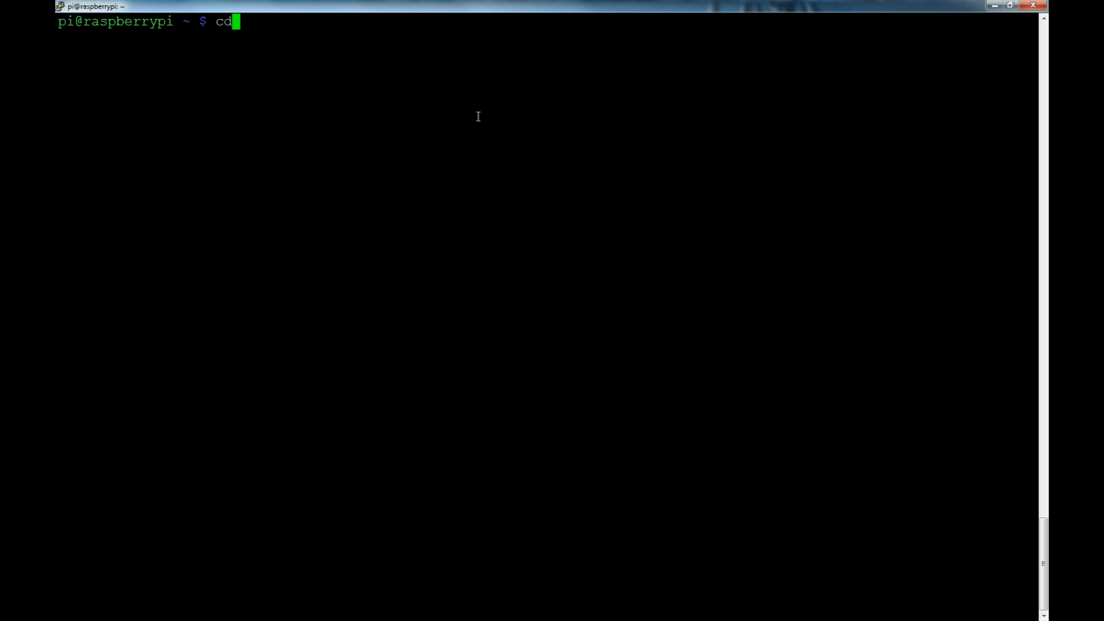
{"action": "type", "text": "/usr/bin"}
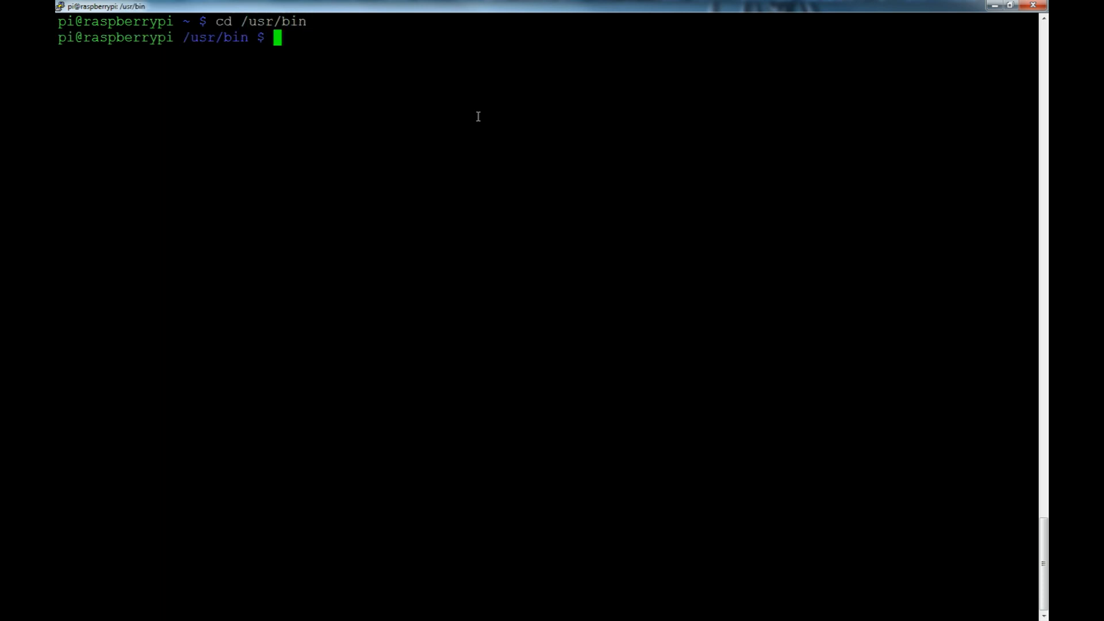
{"action": "type", "text": "ll sen"}
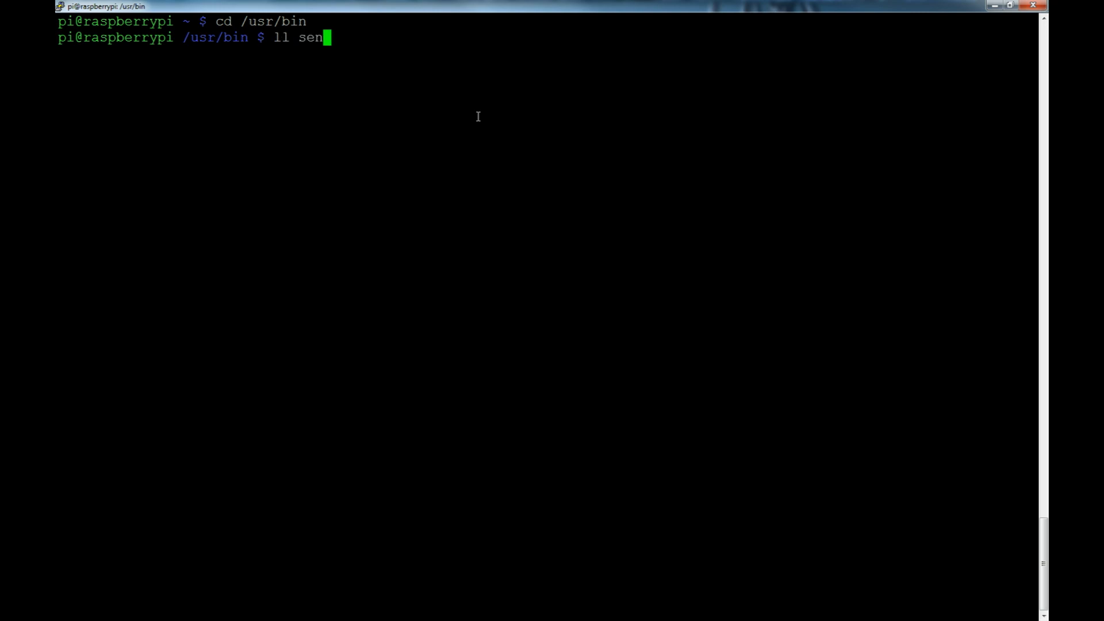
{"action": "type", "text": "d*"}
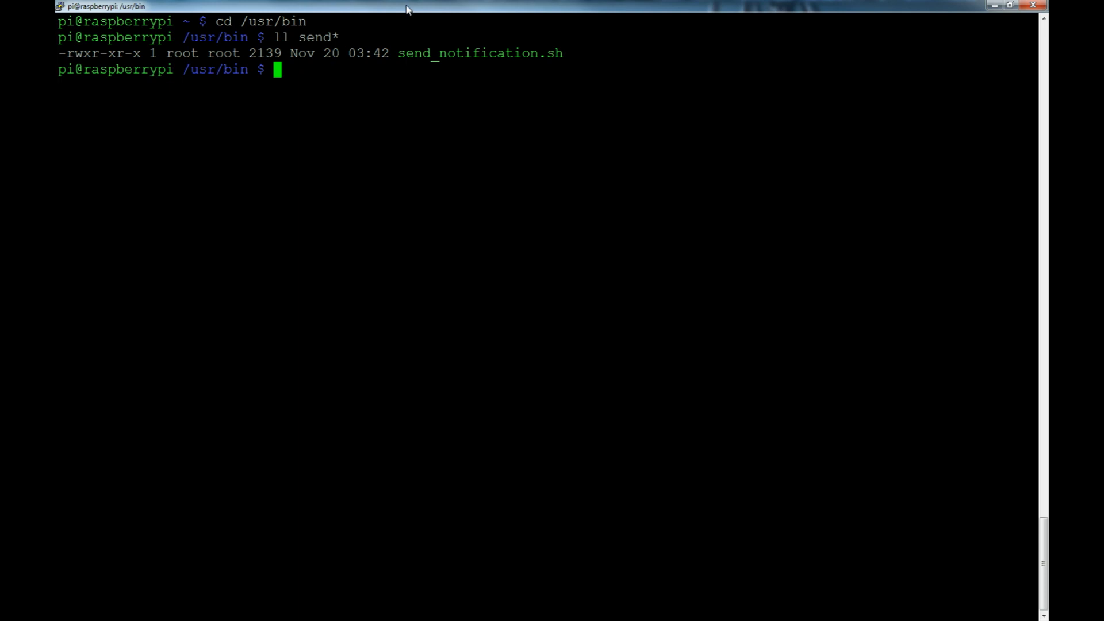
{"action": "mouse_move", "coordinate": [548, 63]}
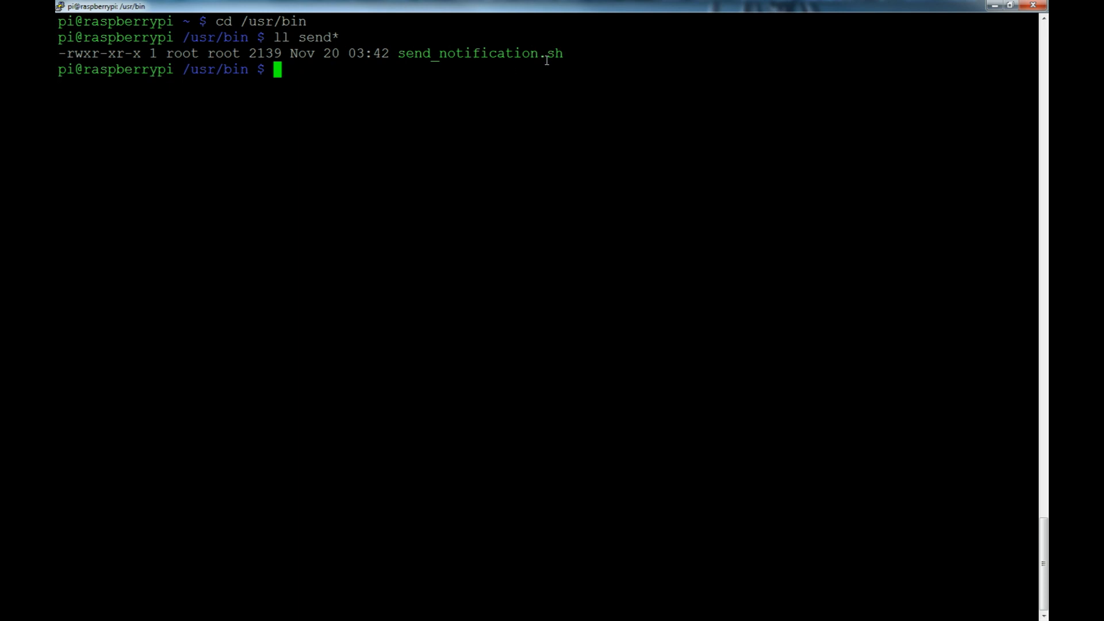
{"action": "mouse_move", "coordinate": [606, 77]}
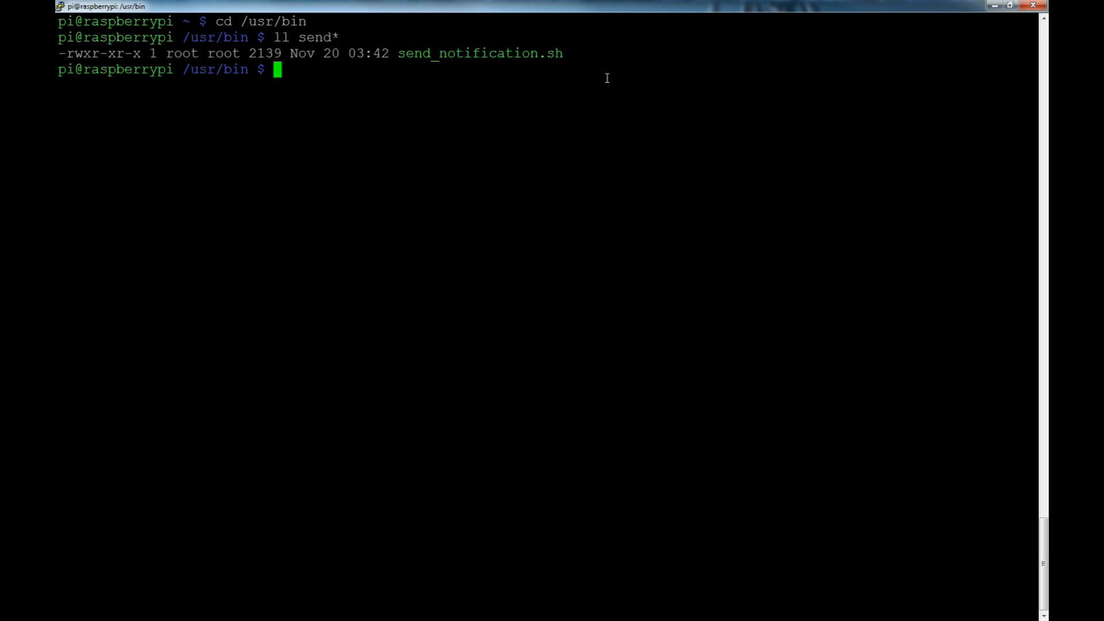
Step: Run send_notification.sh with the test arguments "0", "Hello_World" and "OK"
{"action": "type", "text": "send_notification.sh"}
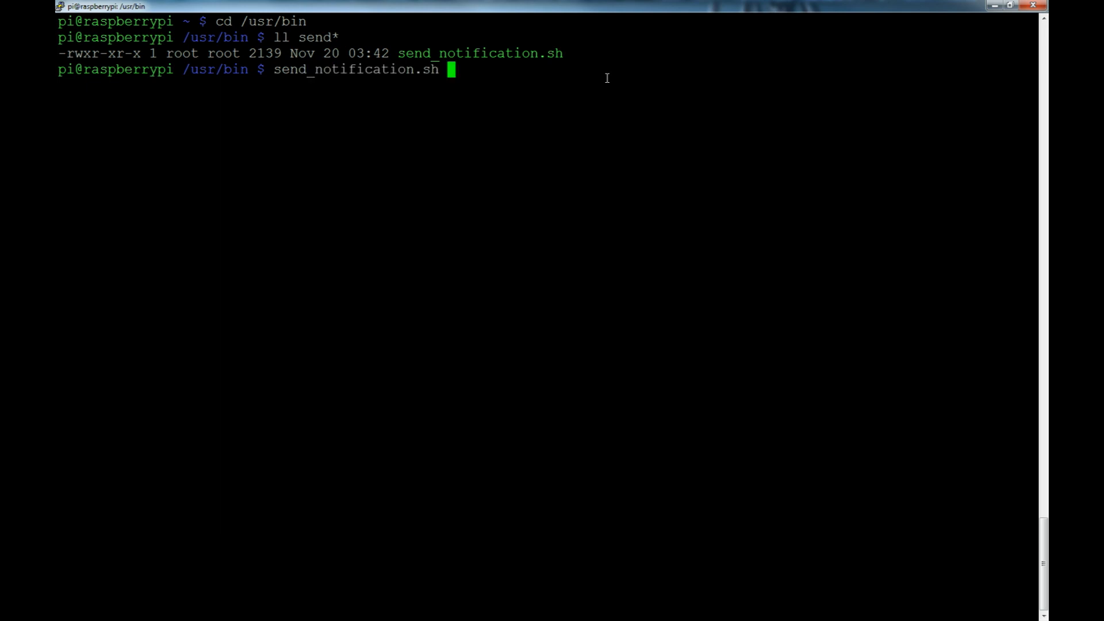
{"action": "type", "text": "\"0\" \""}
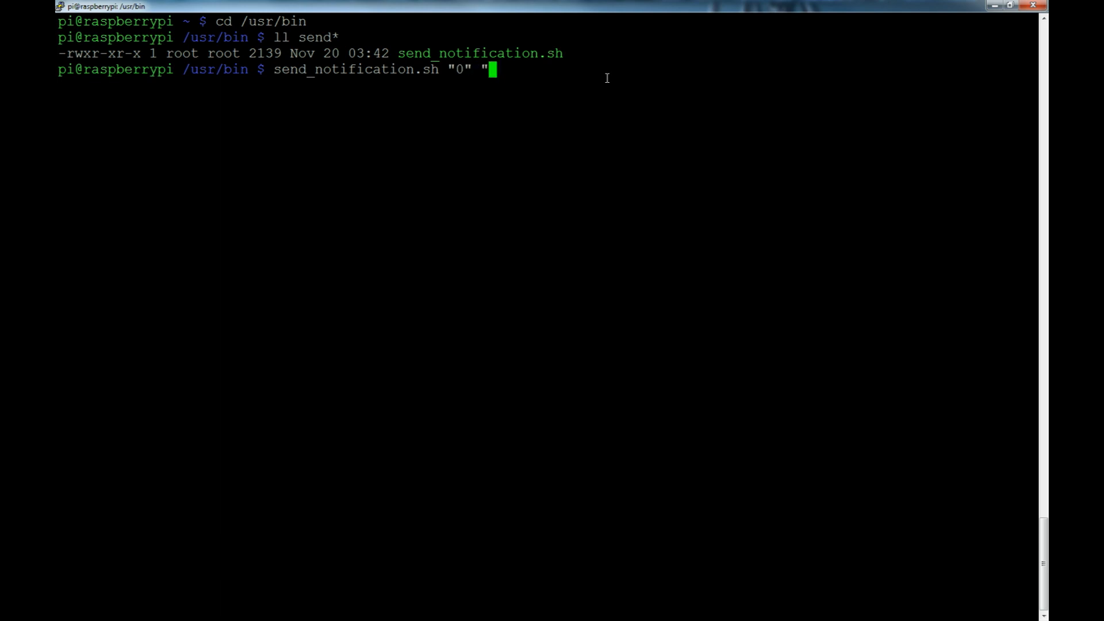
{"action": "type", "text": "Hello"}
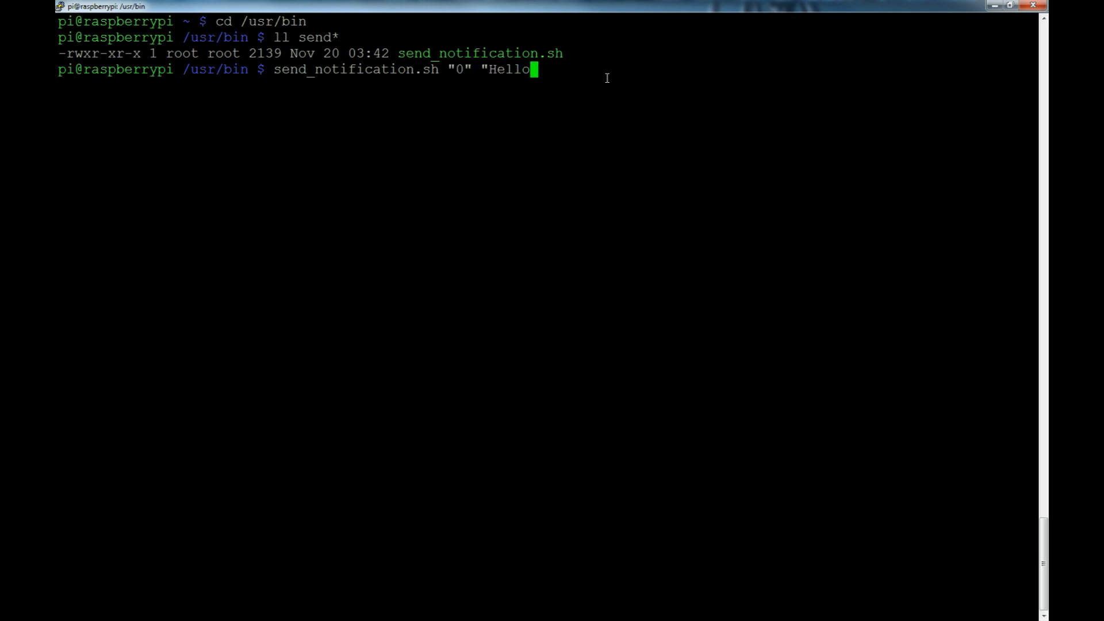
{"action": "type", "text": "_World"}
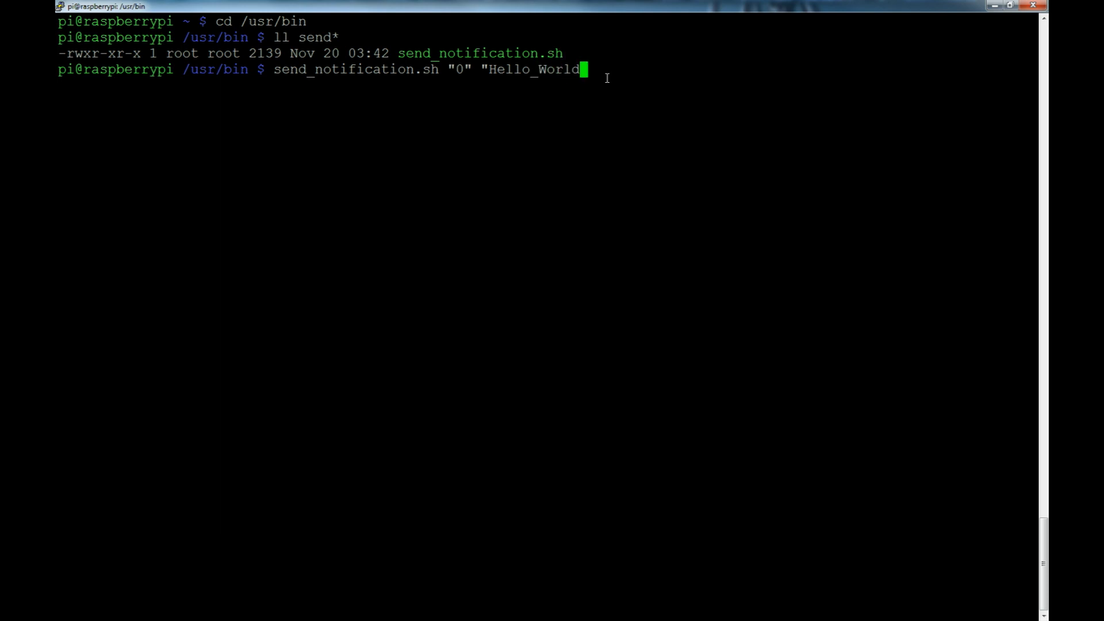
{"action": "type", "text": "\""}
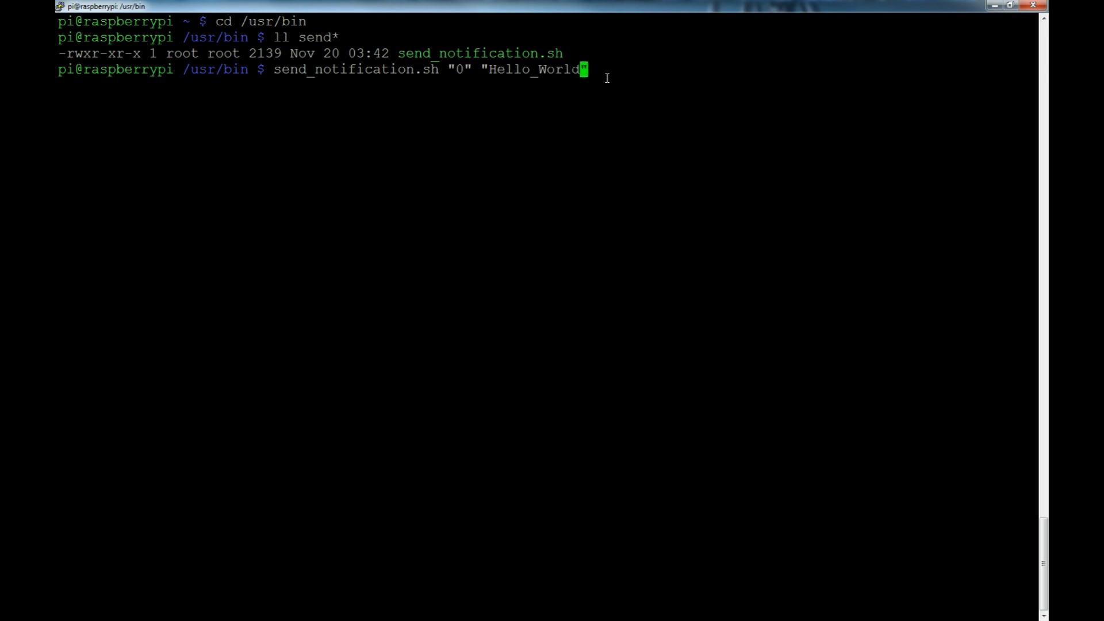
{"action": "type", "text": "\""}
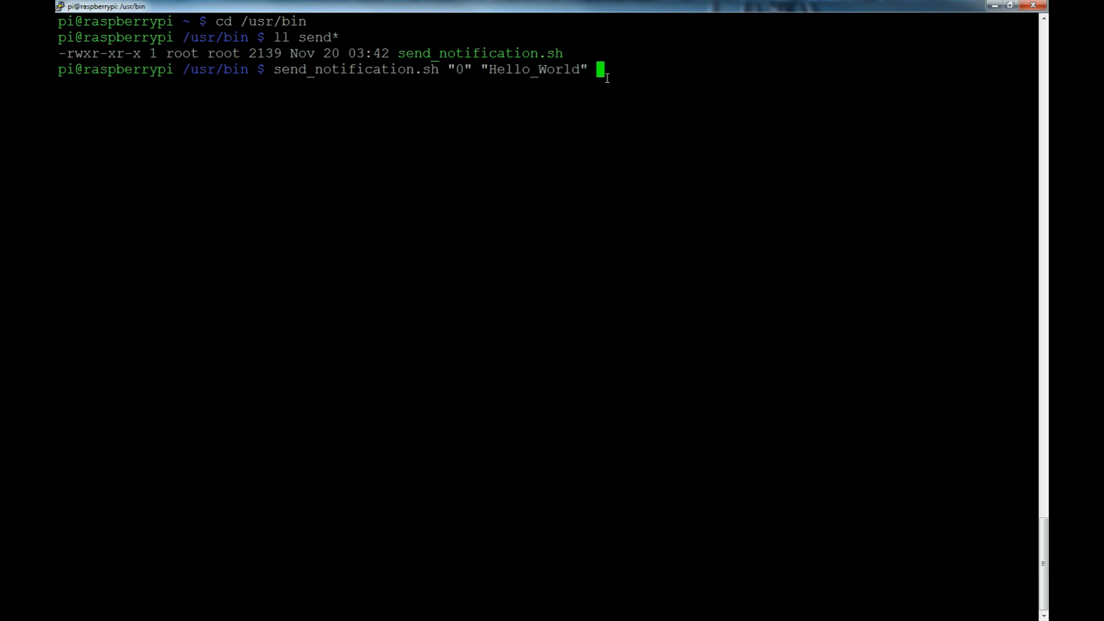
{"action": "type", "text": "\"OK"}
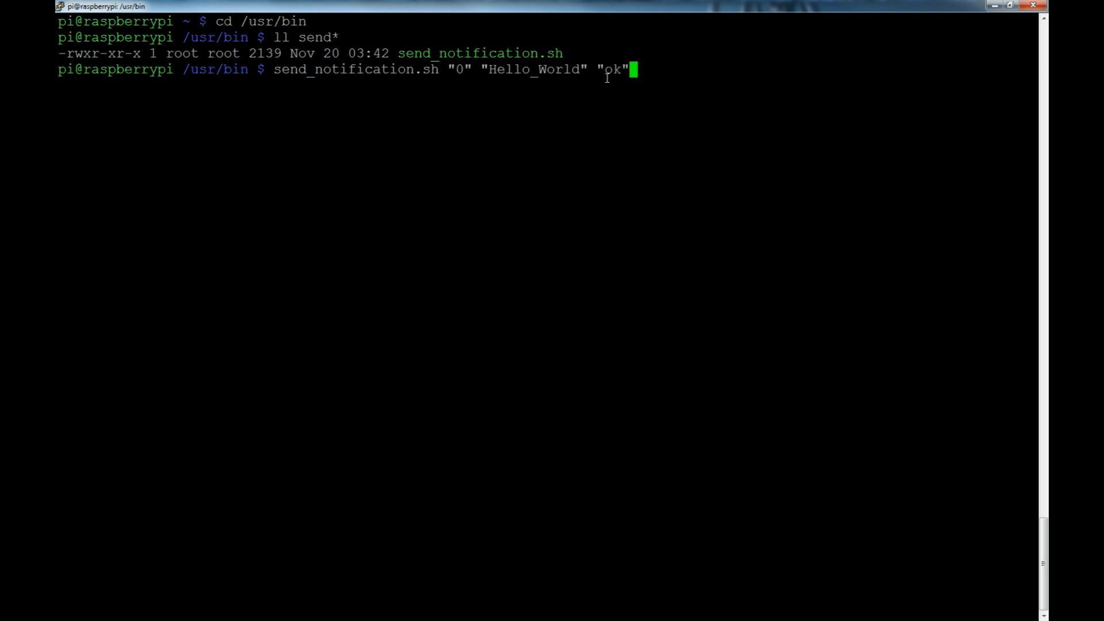
{"action": "key", "text": "Return"}
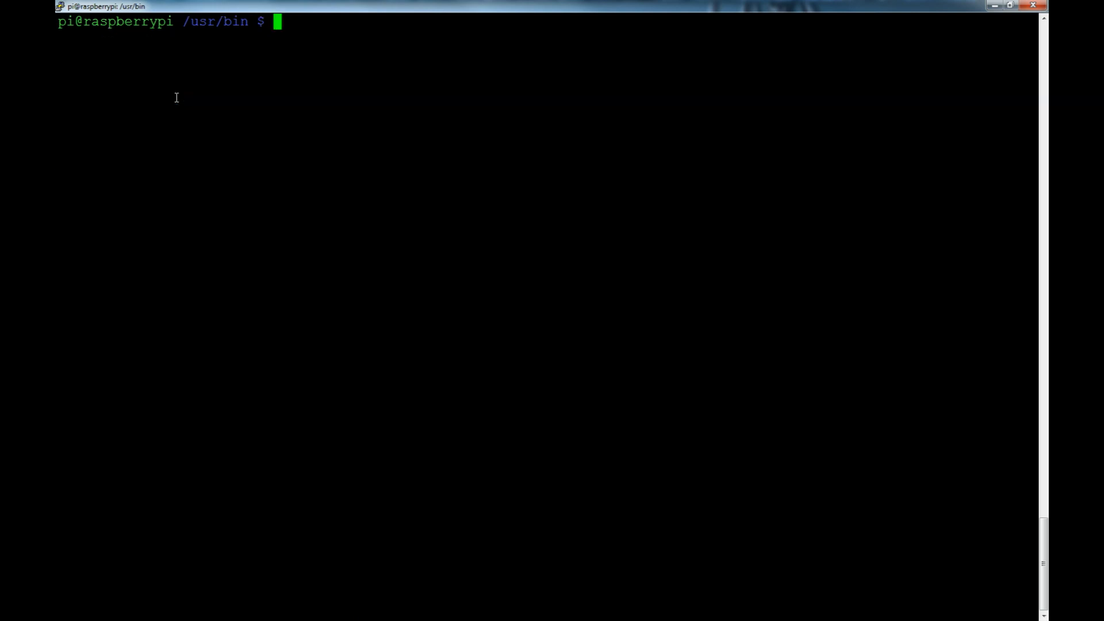
Step: Discard the partial command, return home with cd ~, then change into webiopi/
{"action": "type", "text": "cd we"}
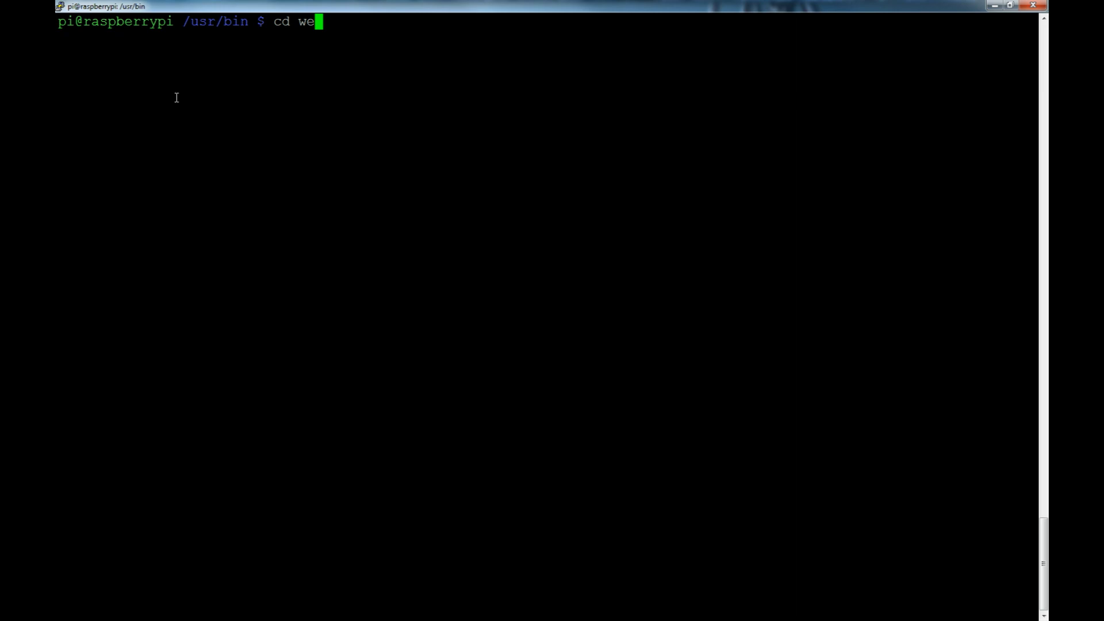
{"action": "key", "text": "ctrl+u"}
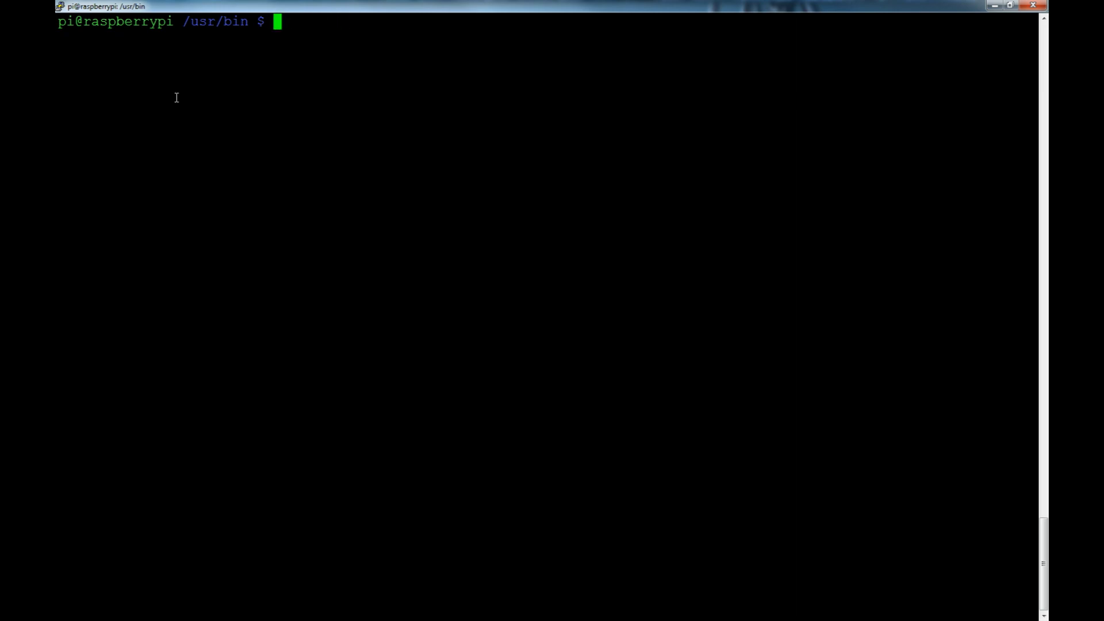
{"action": "type", "text": "cd ~"}
{"action": "type", "text": "pwd"}
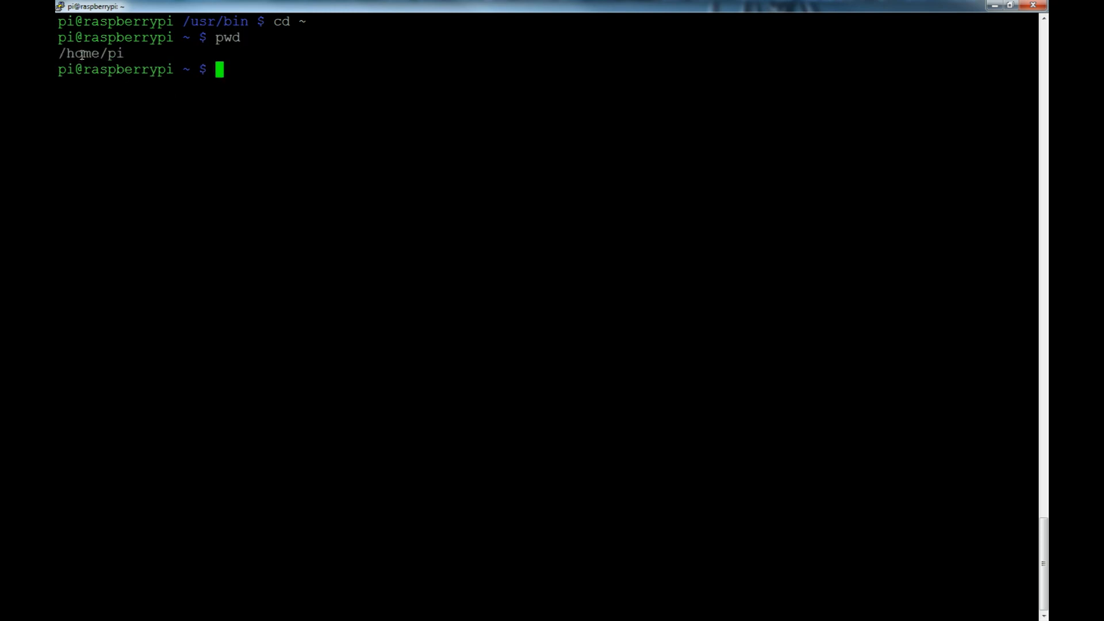
{"action": "mouse_move", "coordinate": [271, 77]}
{"action": "type", "text": "ll"}
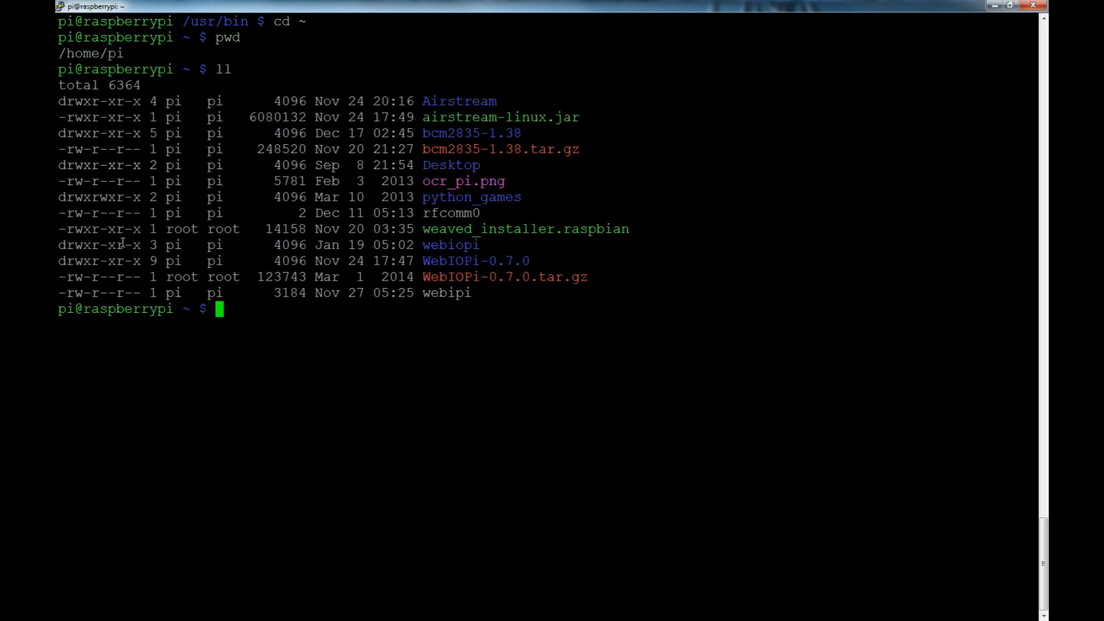
{"action": "type", "text": "cd"}
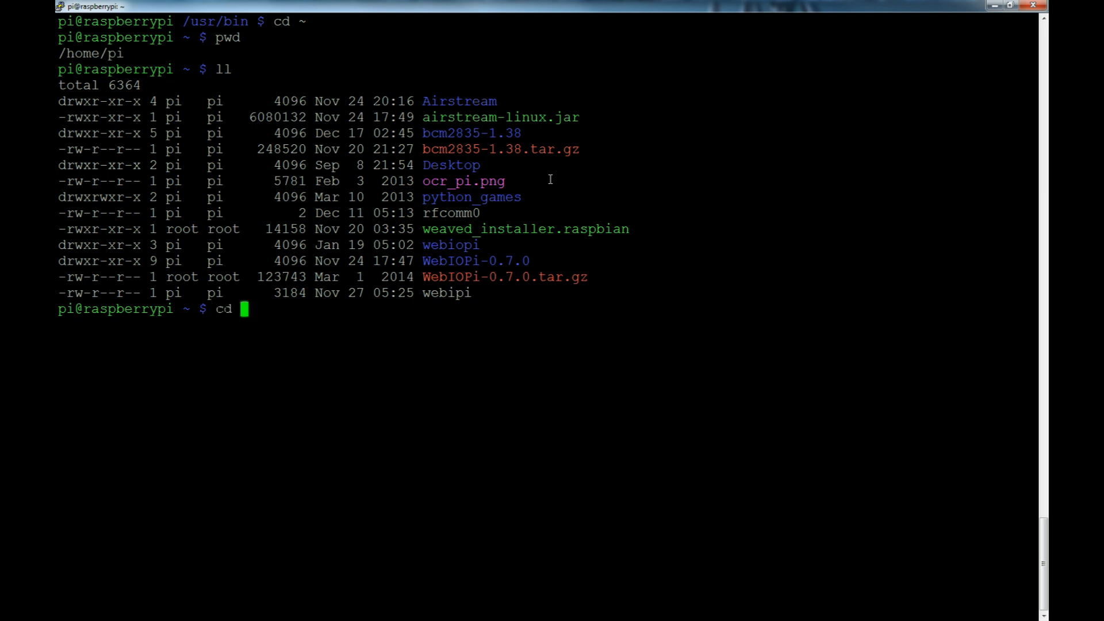
{"action": "type", "text": "webiopi/"}
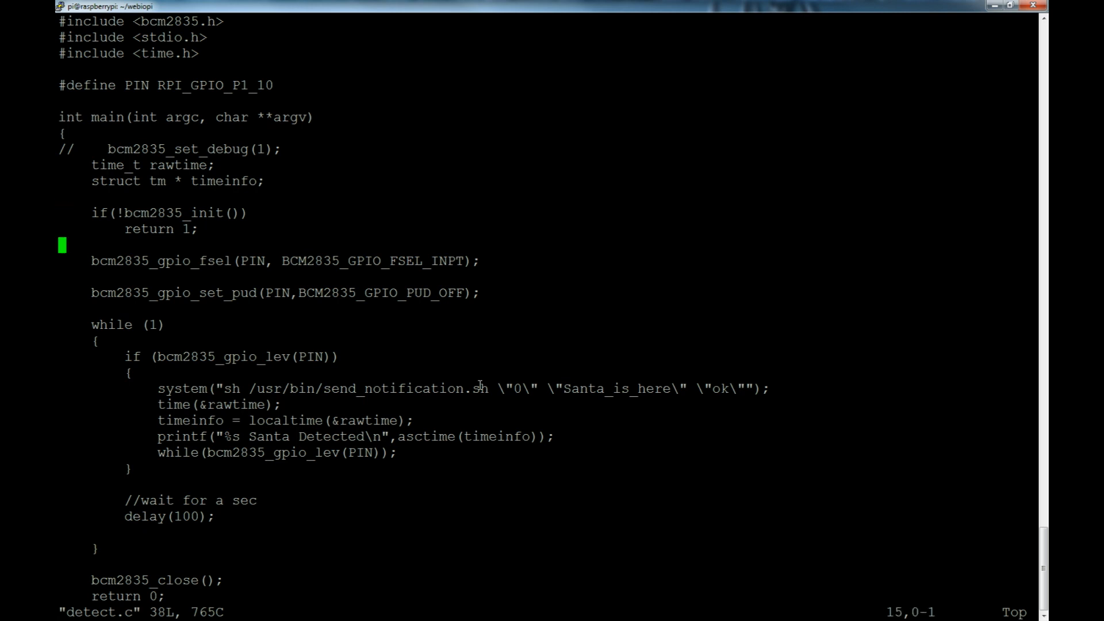
{"action": "key", "text": "Down"}
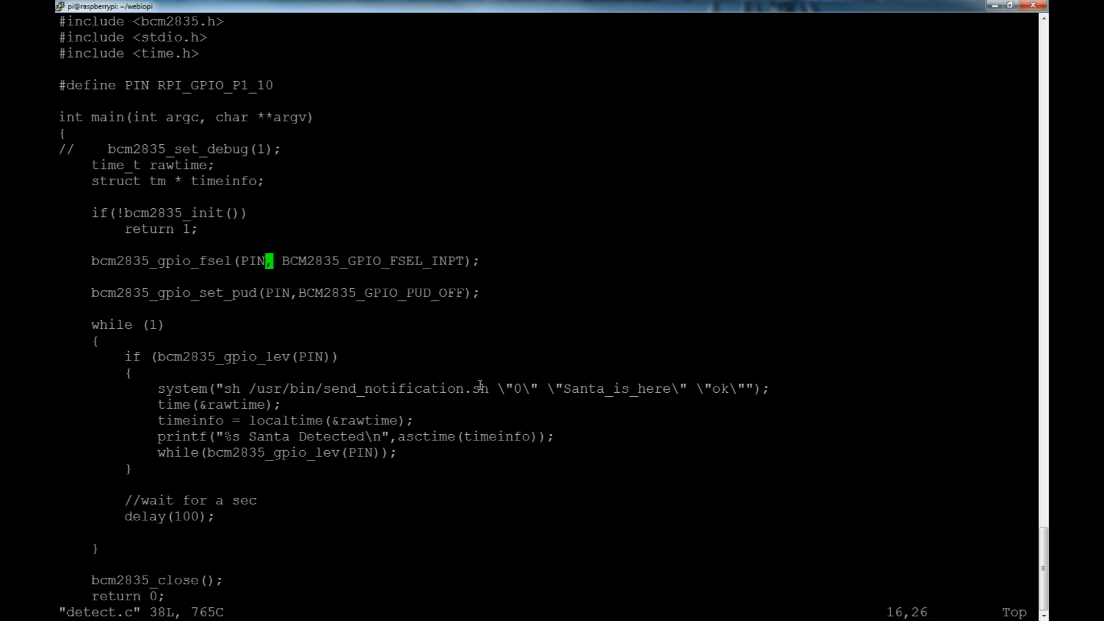
{"action": "key", "text": "j"}
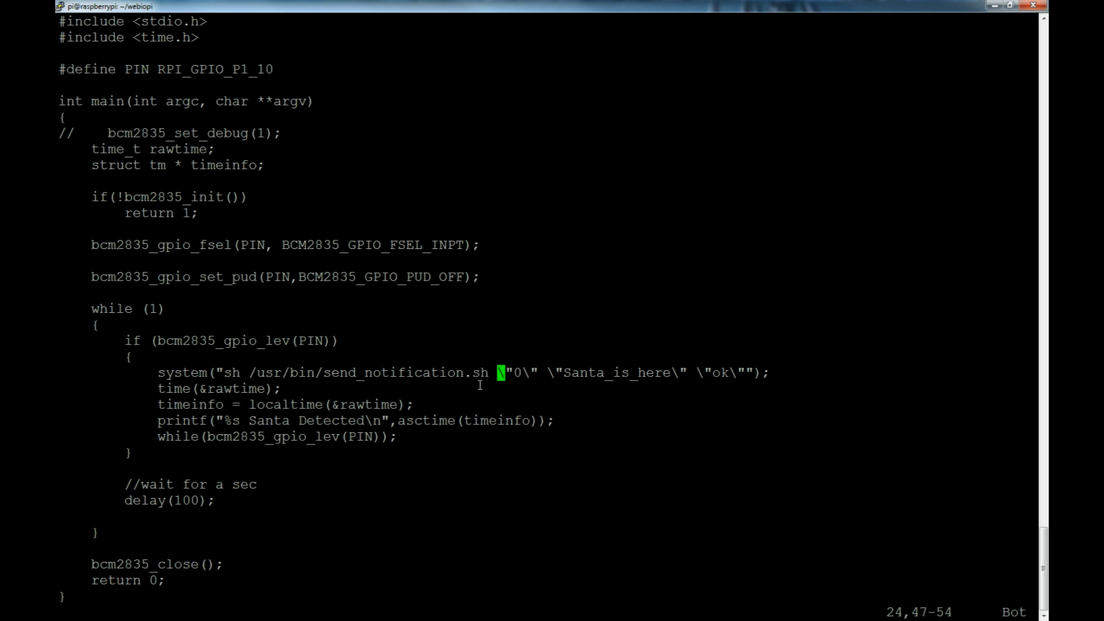
{"action": "key", "text": "Left"}
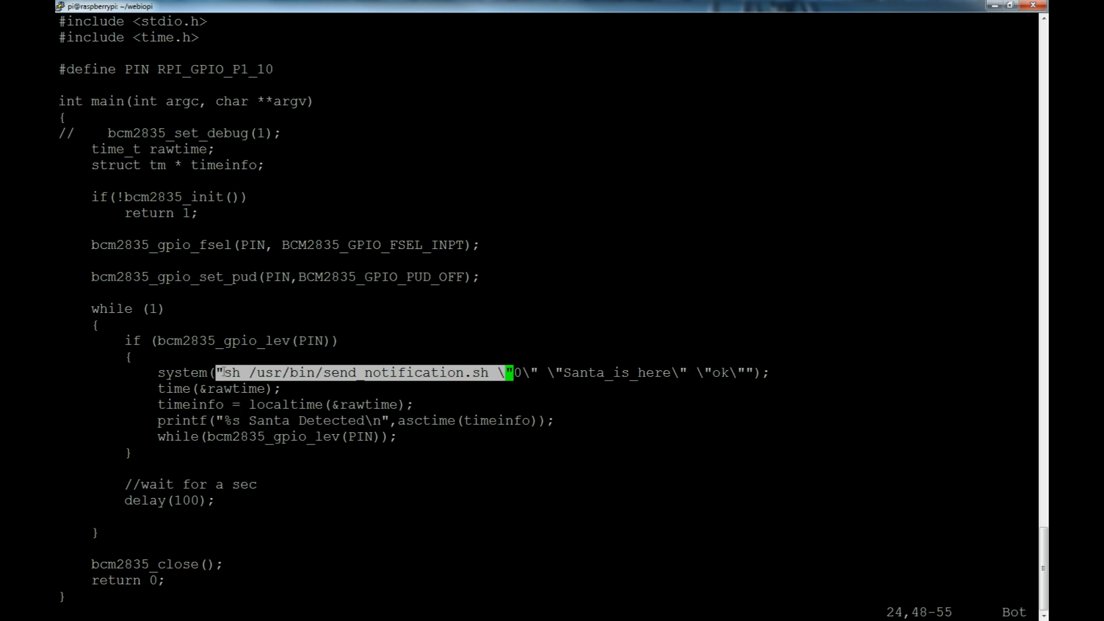
{"action": "mouse_move", "coordinate": [659, 361]}
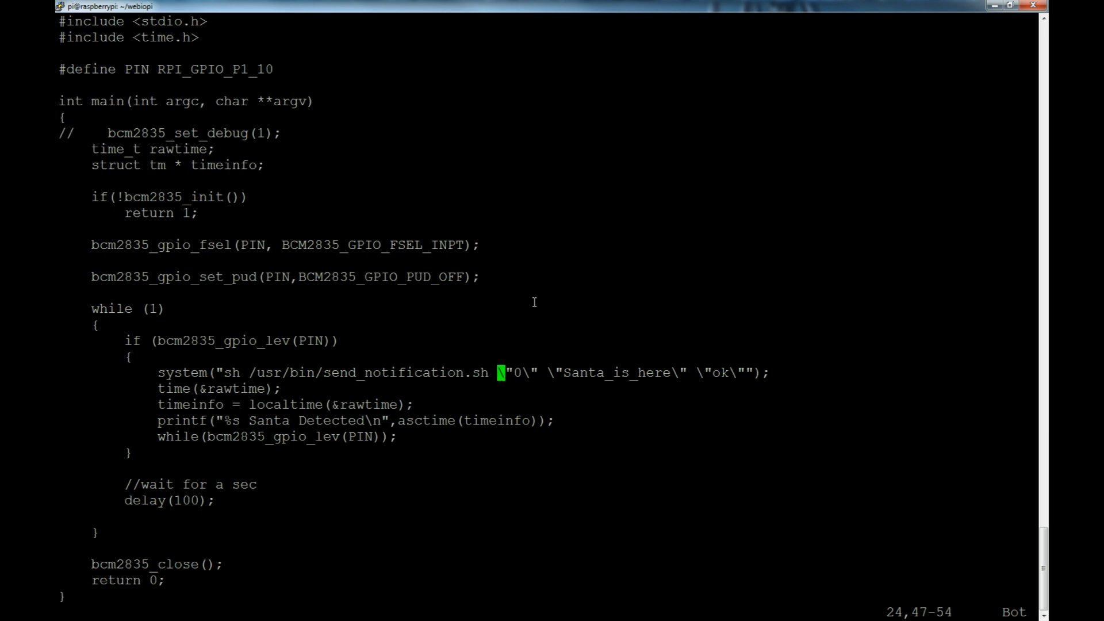
{"action": "key", "text": "Right"}
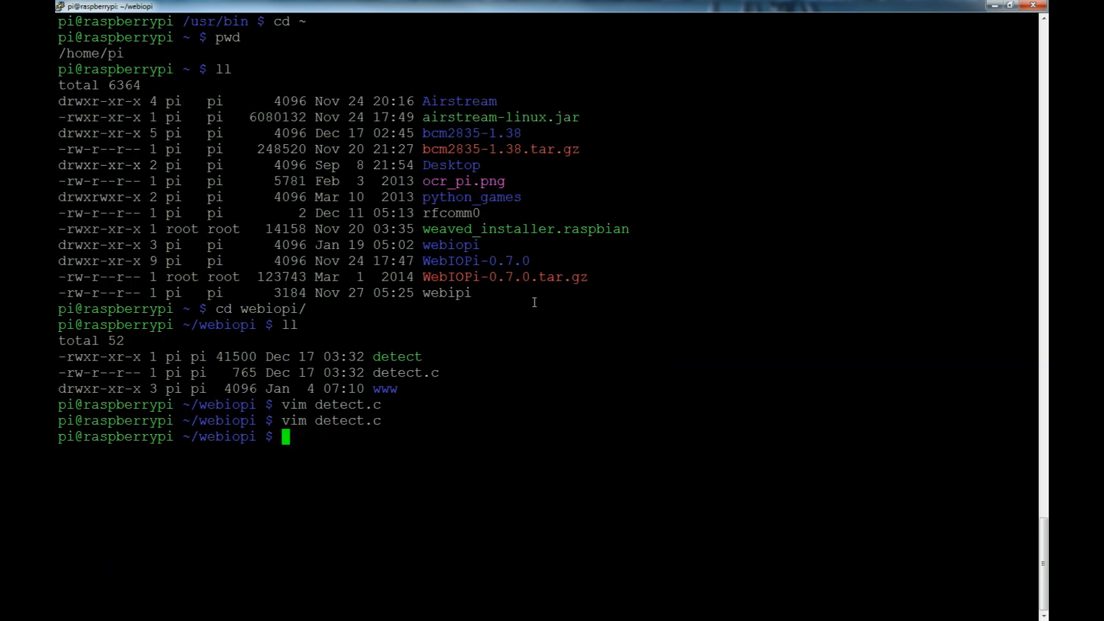
{"action": "type", "text": "ll"}
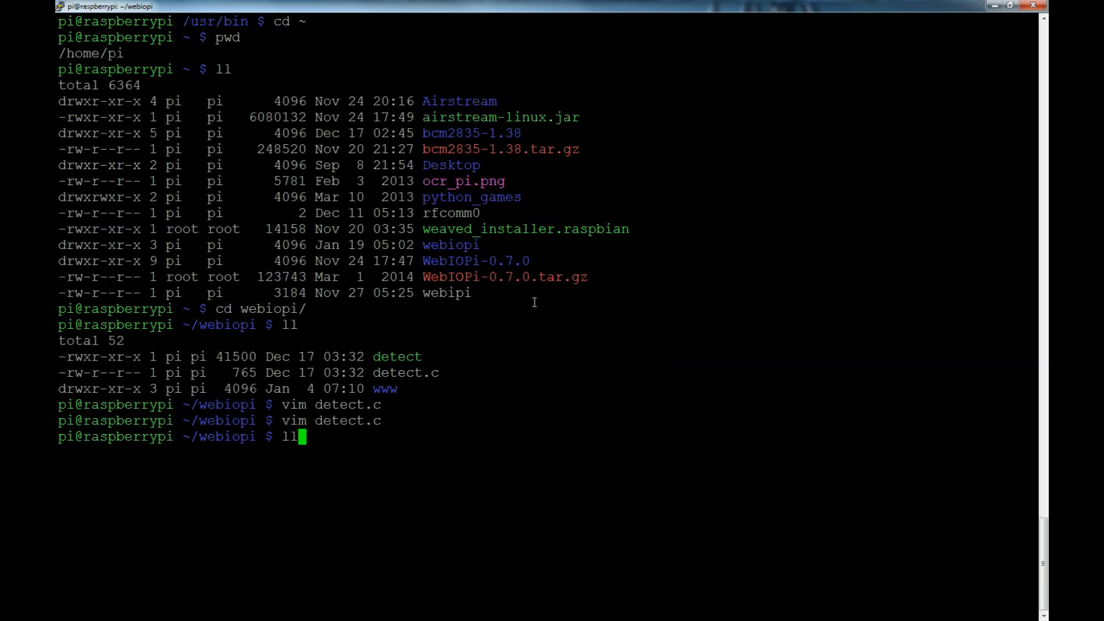
{"action": "type", "text": "send_notification.sh \"0\" \"Hello_World\" \"ok\""}
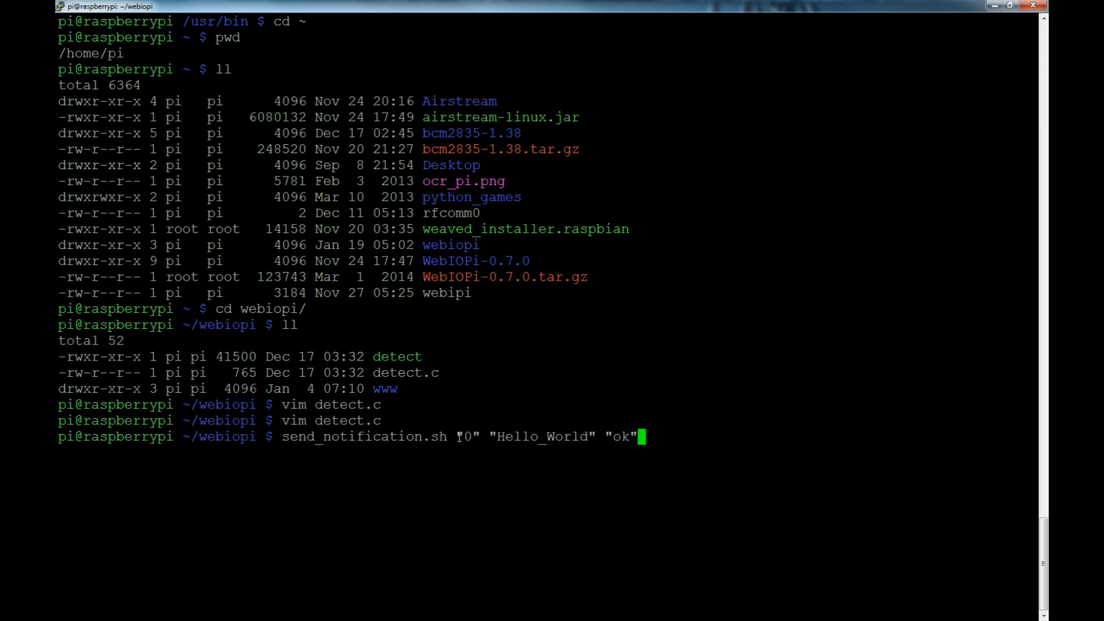
{"action": "mouse_move", "coordinate": [577, 441]}
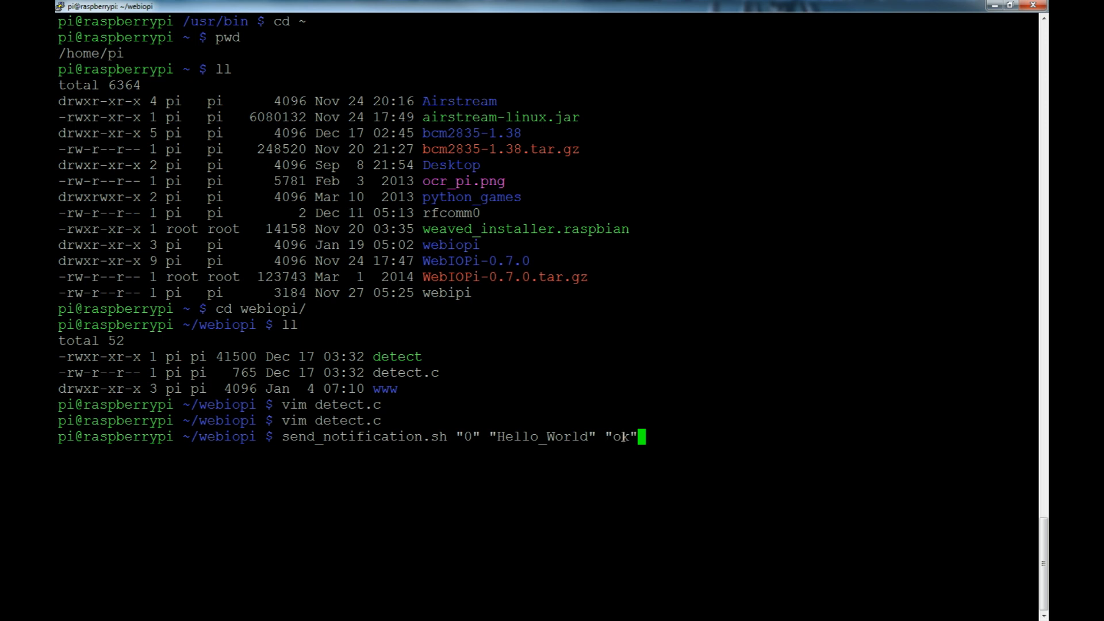
{"action": "mouse_move", "coordinate": [542, 385]}
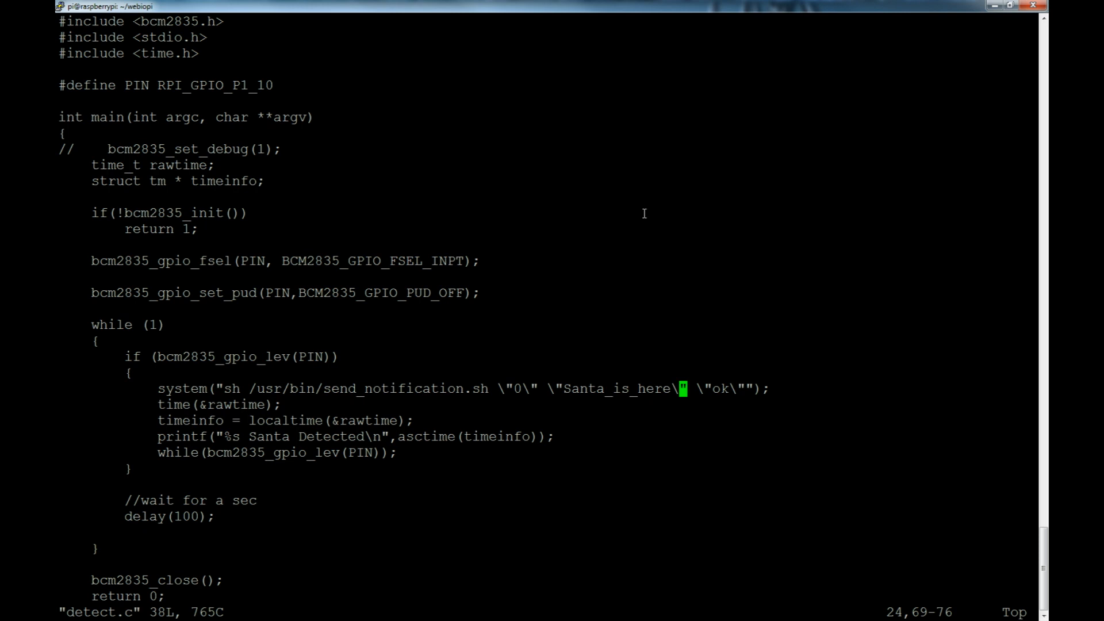
Step: Move through the detect.c source in vi to review its code
{"action": "key", "text": "v"}
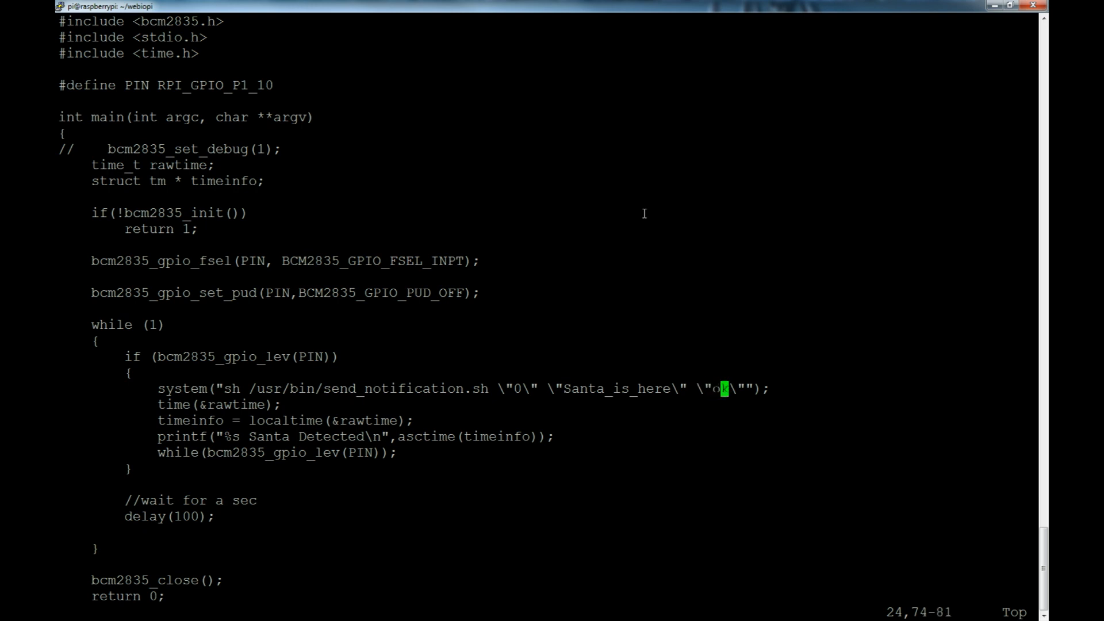
{"action": "type", "text": "k"}
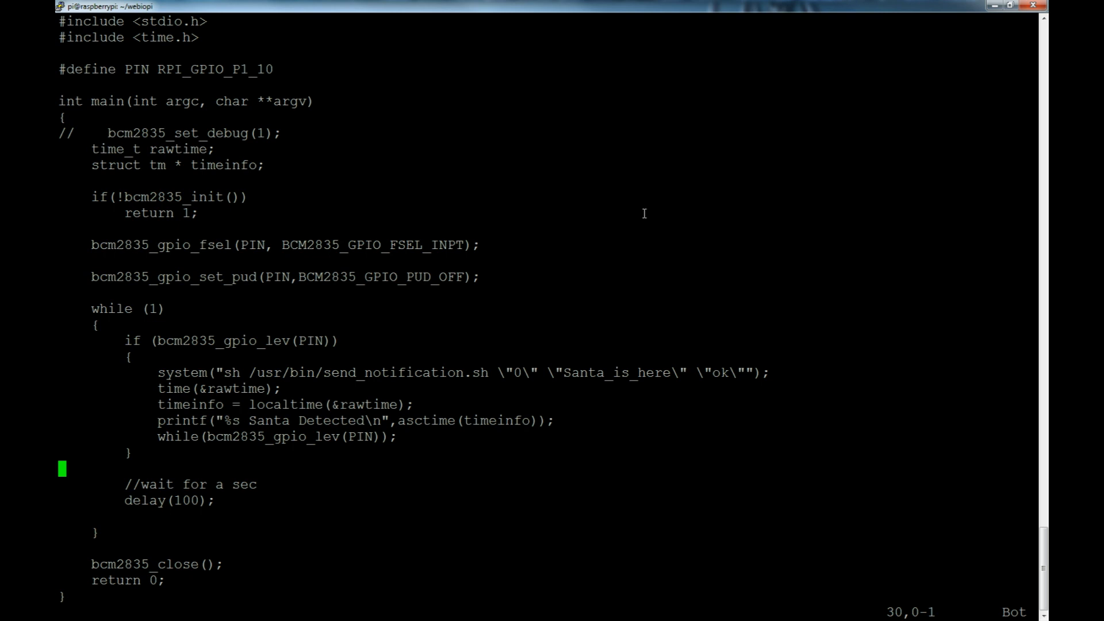
{"action": "mouse_move", "coordinate": [668, 210]}
{"action": "type", "text": "./detect"}
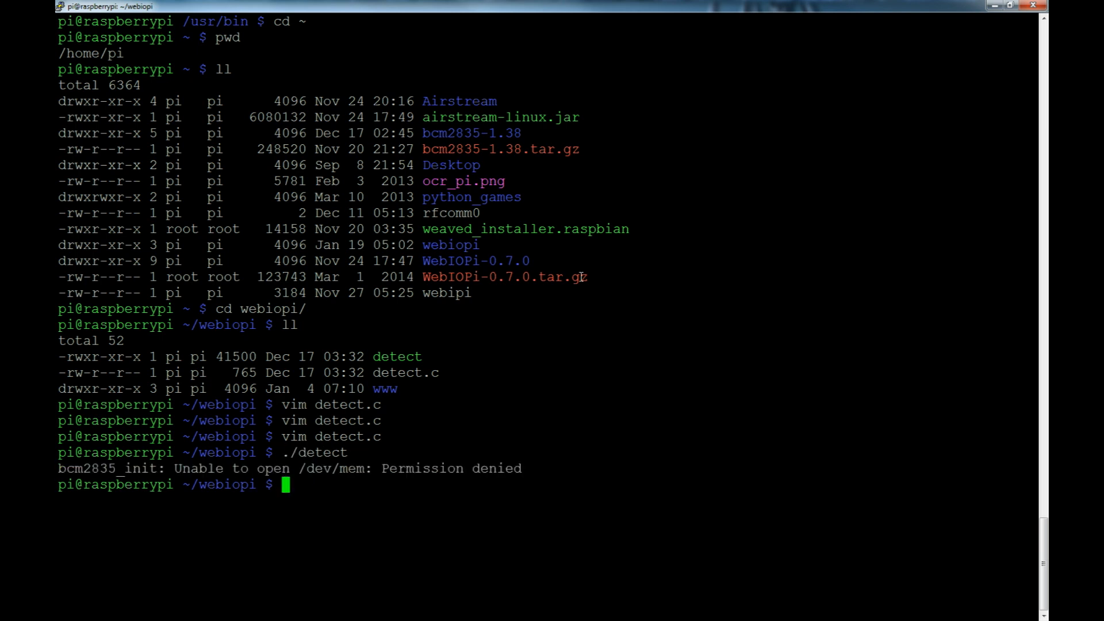
Step: Run detect with sudo until 'Santa Detected' prints, stop it with Ctrl+C, then enter ./detect
{"action": "type", "text": "sudo ./detect"}
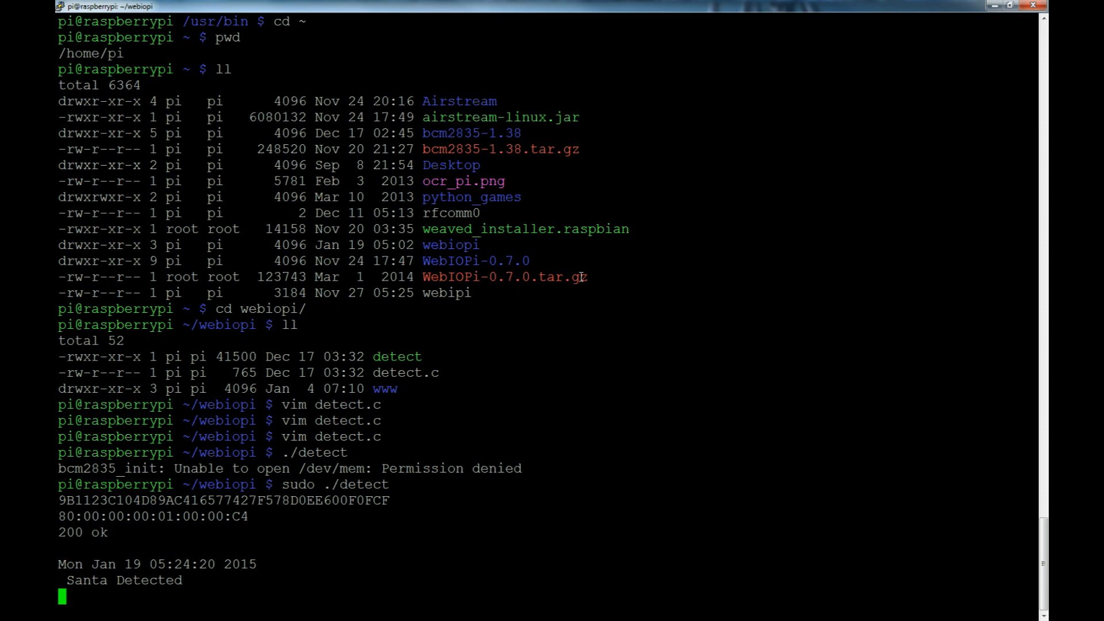
{"action": "key", "text": "ctrl+c"}
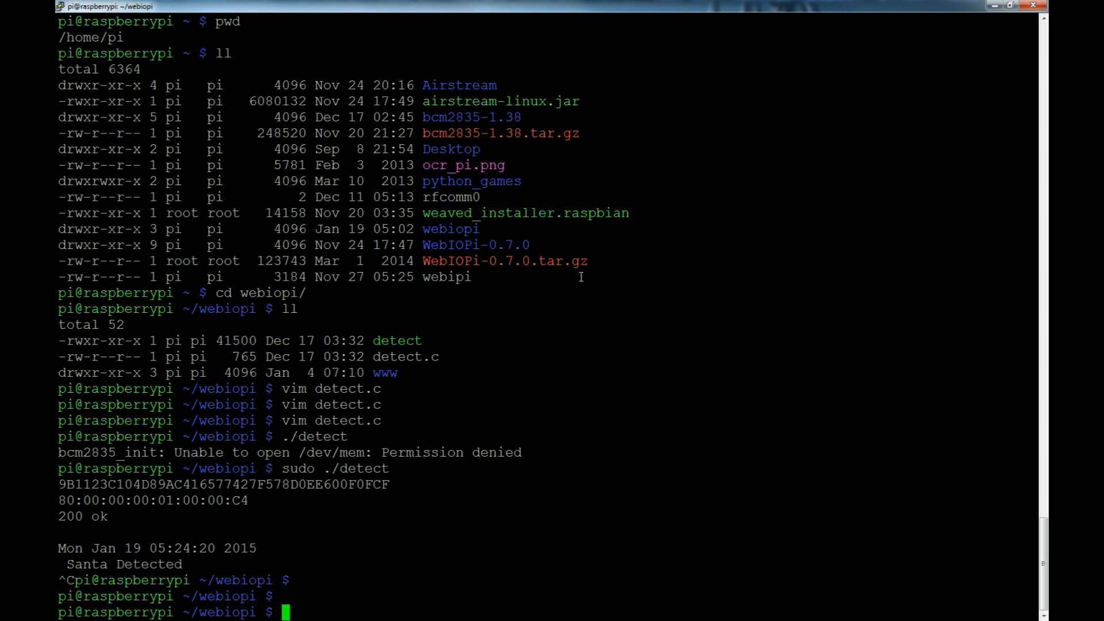
{"action": "mouse_move", "coordinate": [578, 274]}
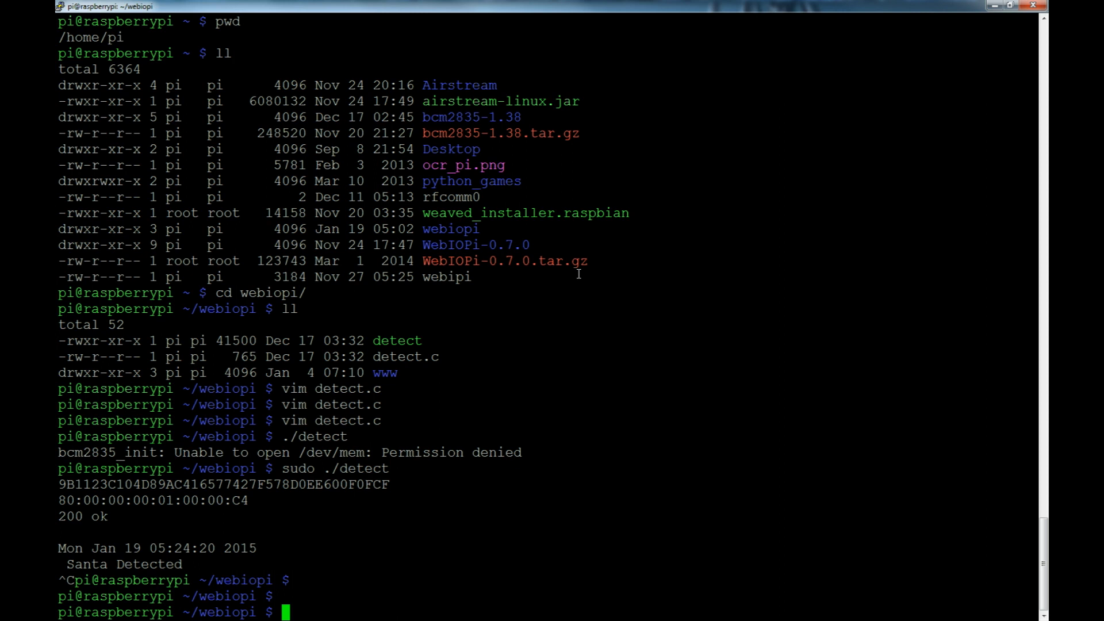
{"action": "type", "text": "./detect"}
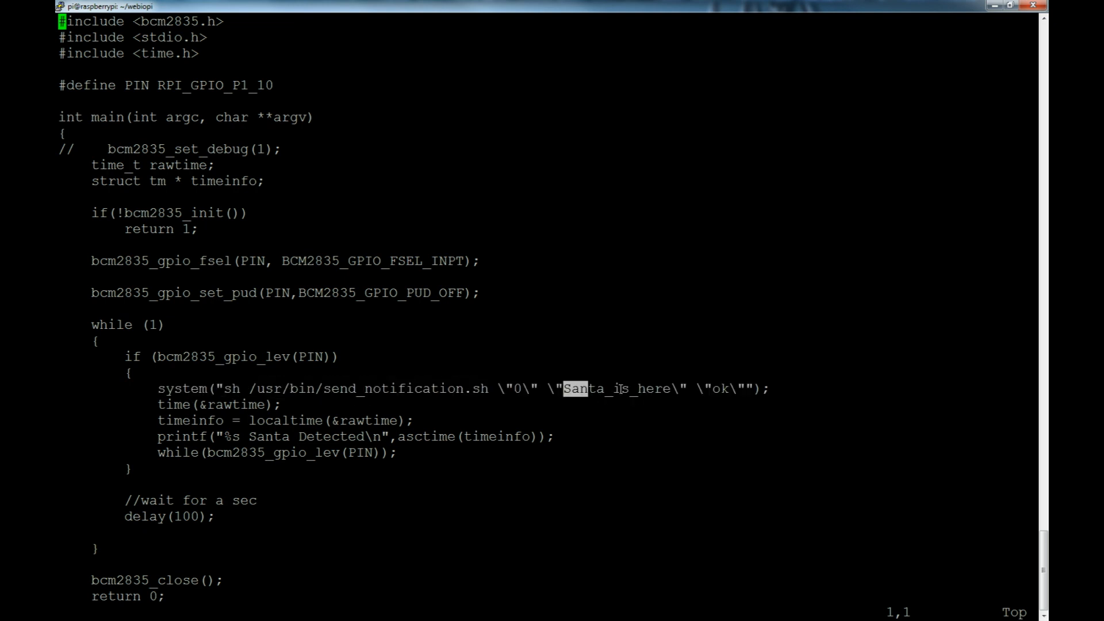
{"action": "mouse_move", "coordinate": [820, 412]}
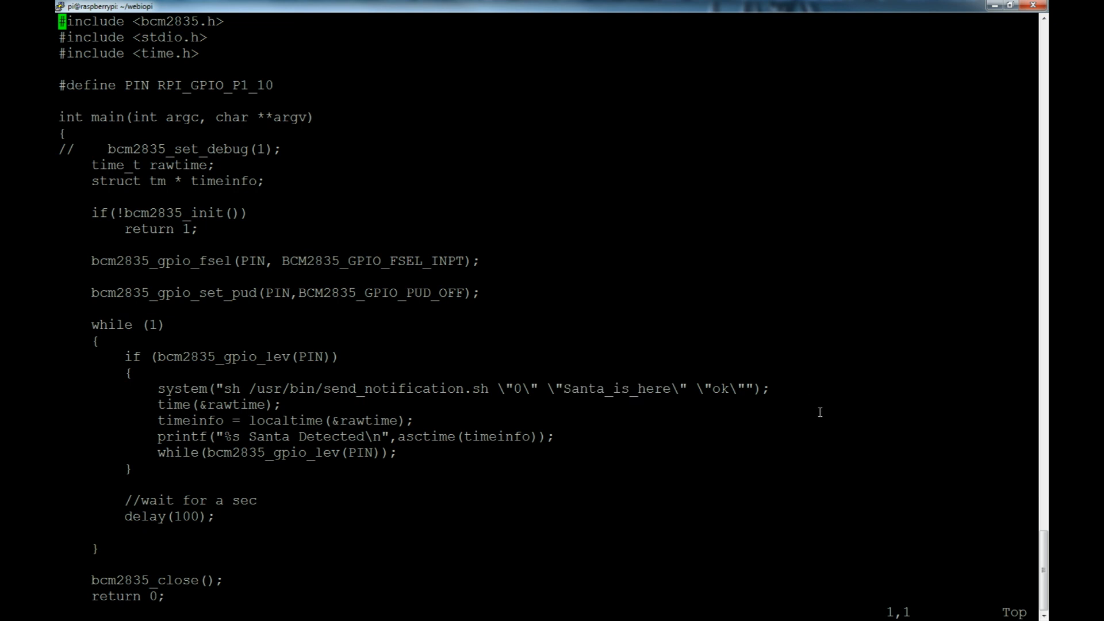
{"action": "mouse_move", "coordinate": [718, 403]}
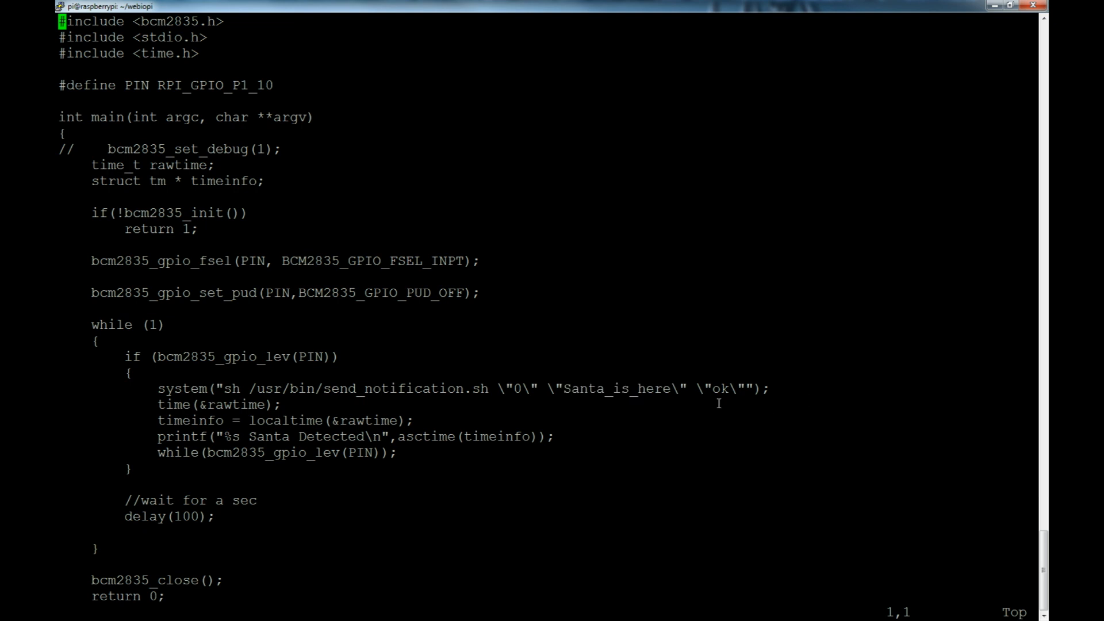